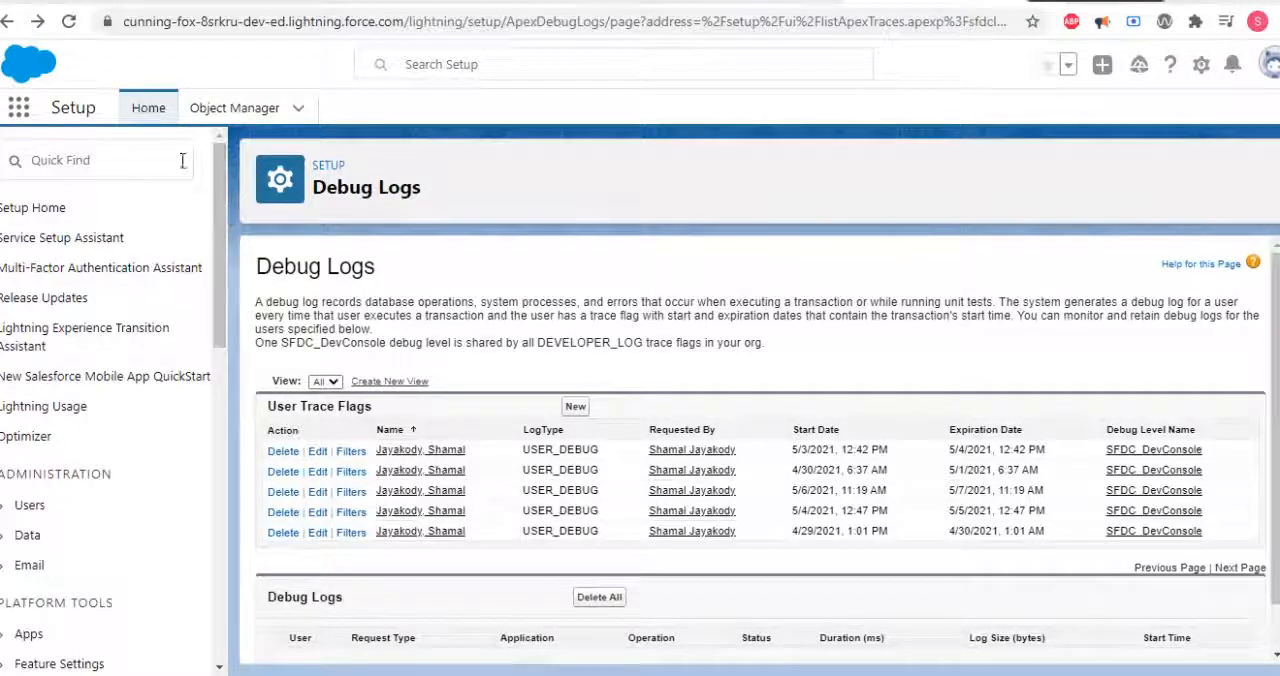
# Return from the Debug Logs page to the Setup Home page.
pyautogui.click(1170, 64)
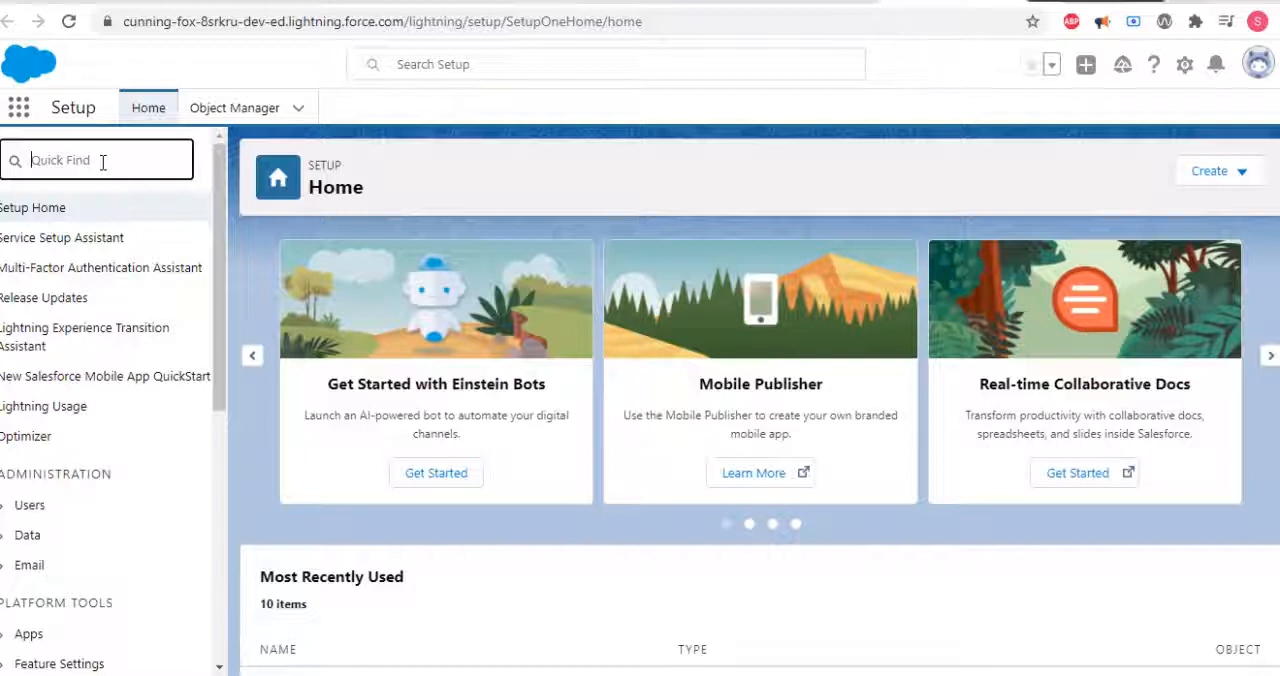
# Find 'debug' in Quick Find and reopen the Debug Logs page showing user trace flags.
pyautogui.write('de')
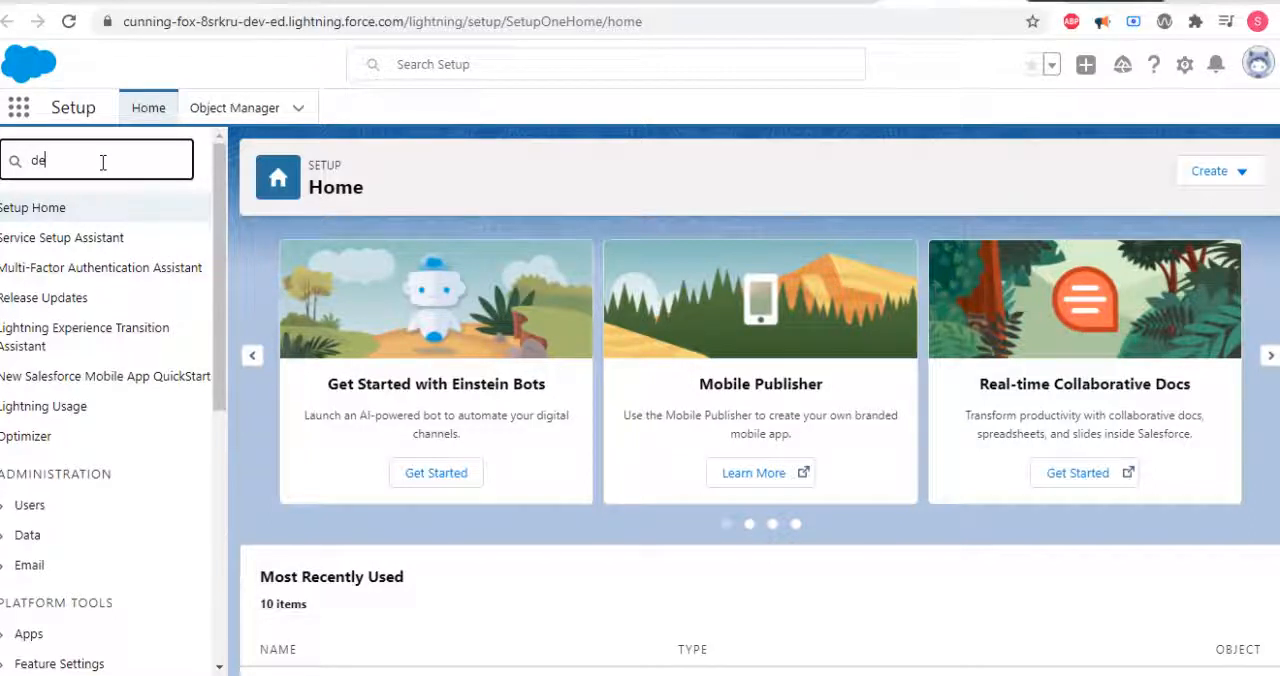
pyautogui.write('bug')
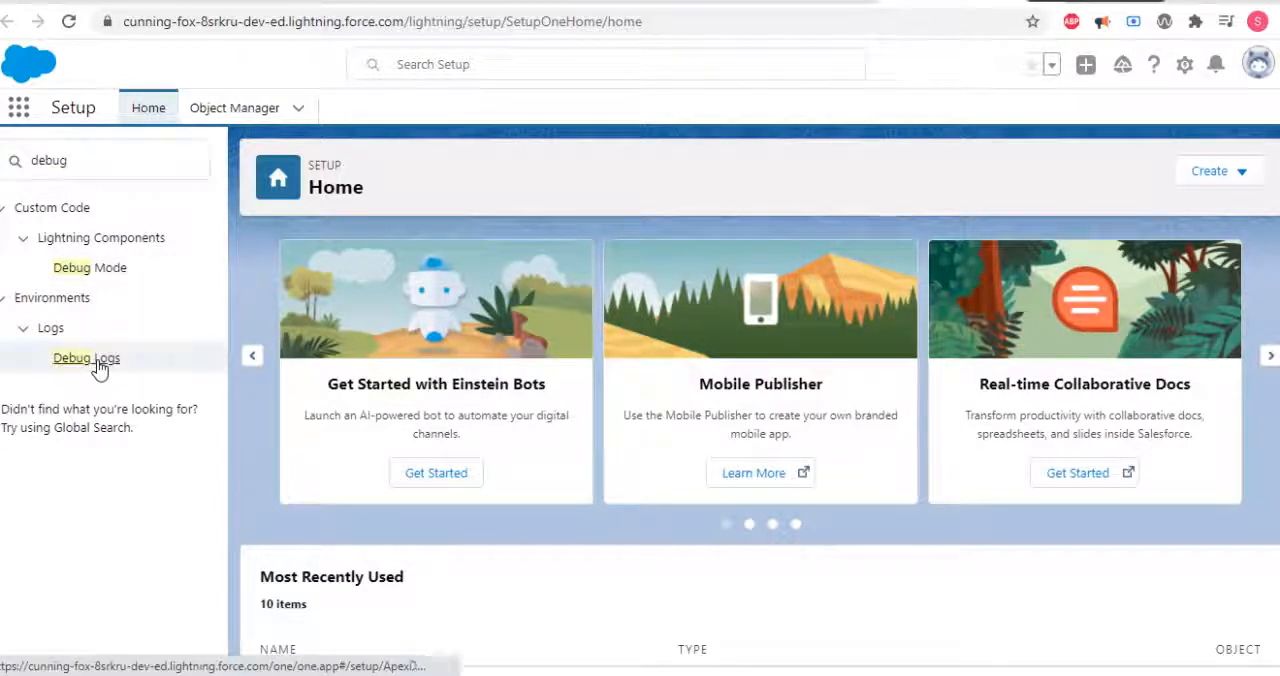
pyautogui.click(86, 358)
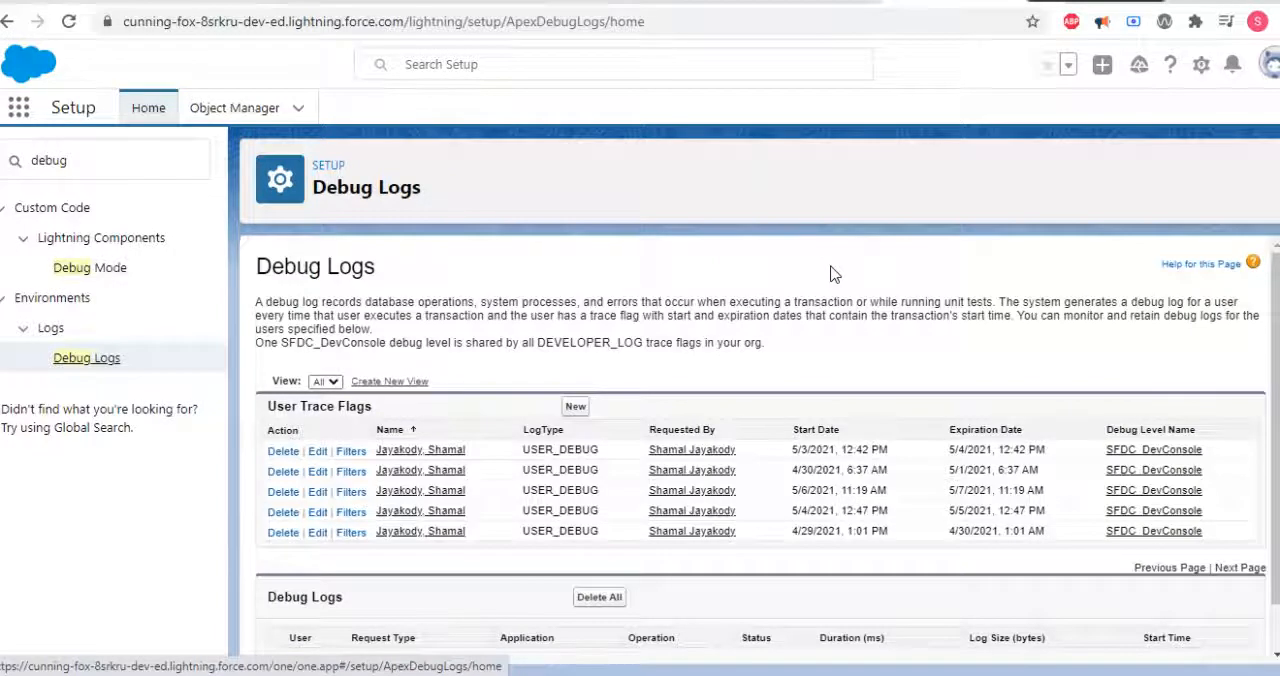
pyautogui.moveTo(320, 424)
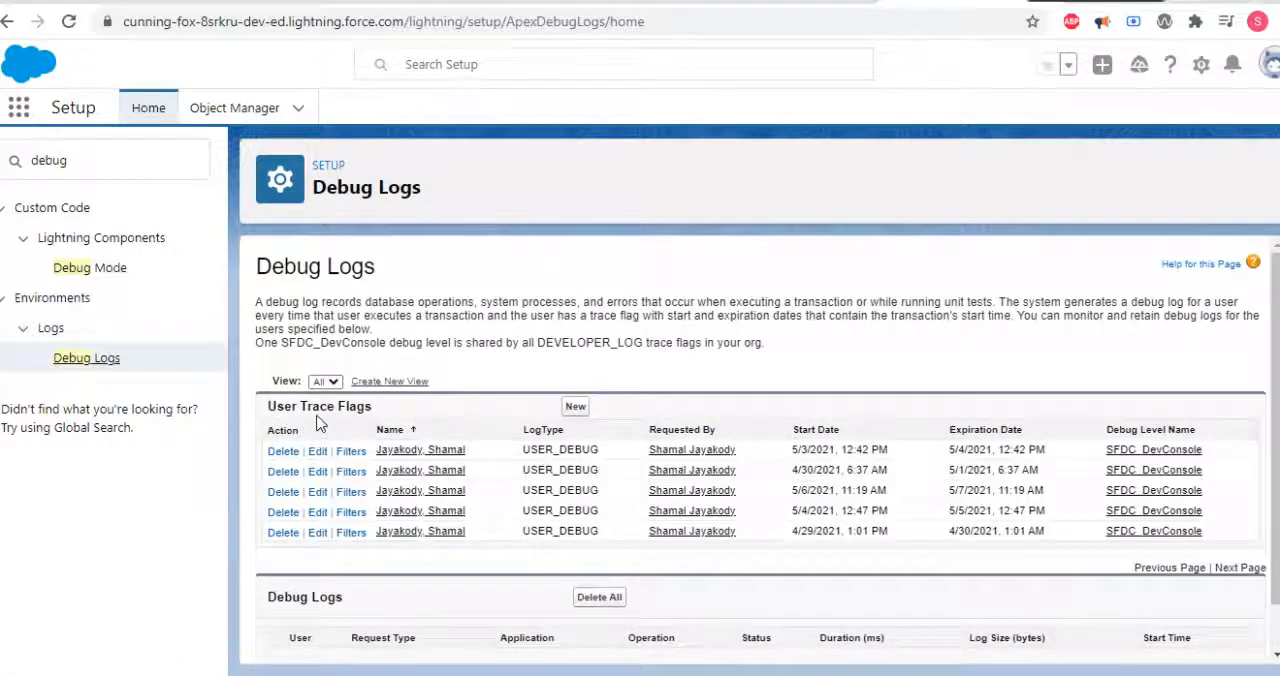
pyautogui.moveTo(650, 340)
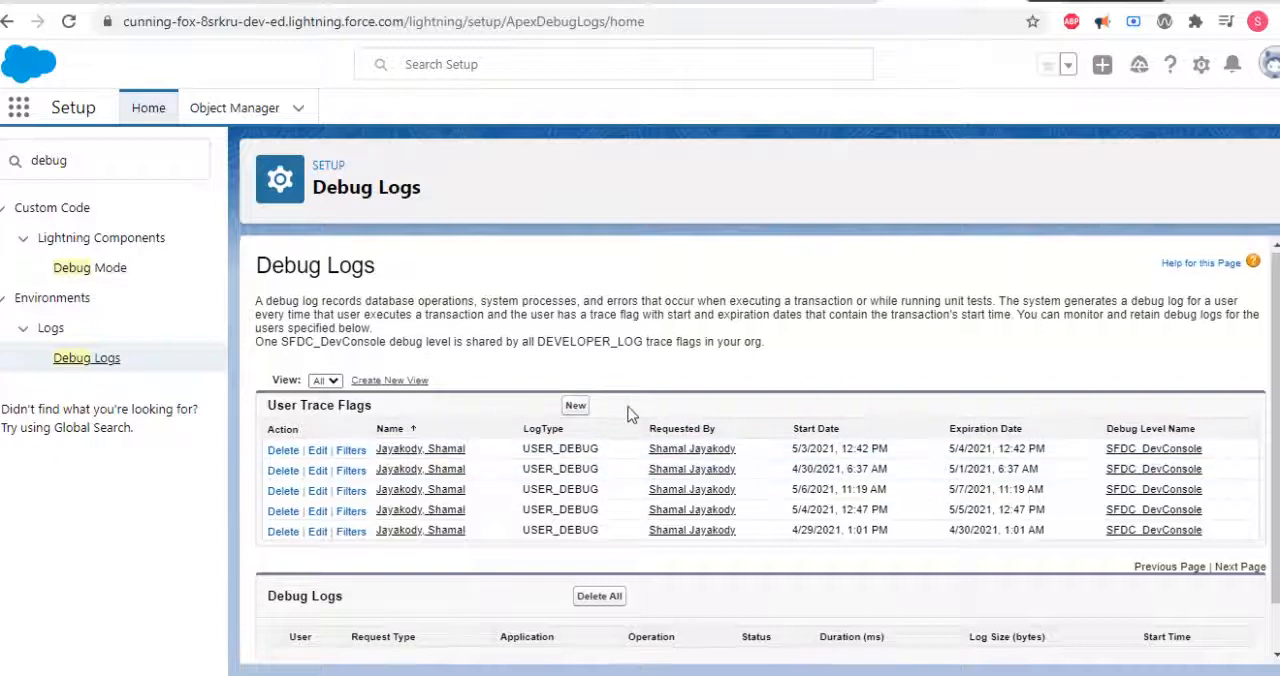
pyautogui.scroll(3)
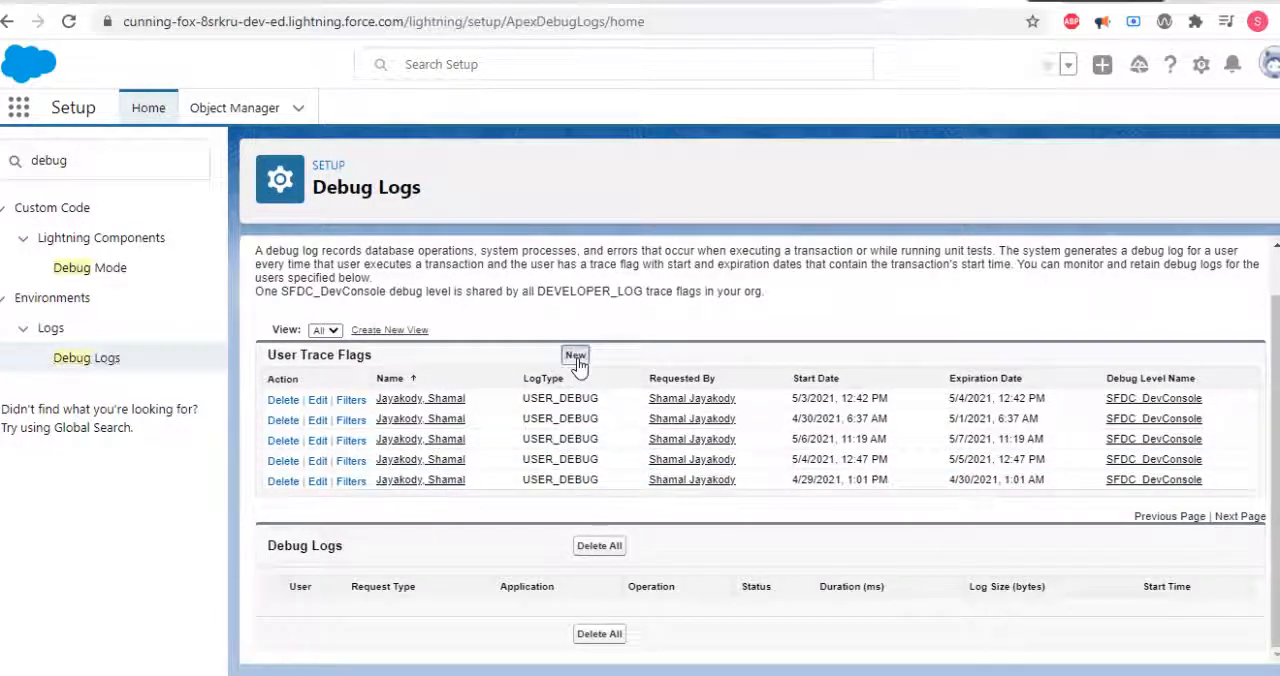
pyautogui.click(576, 356)
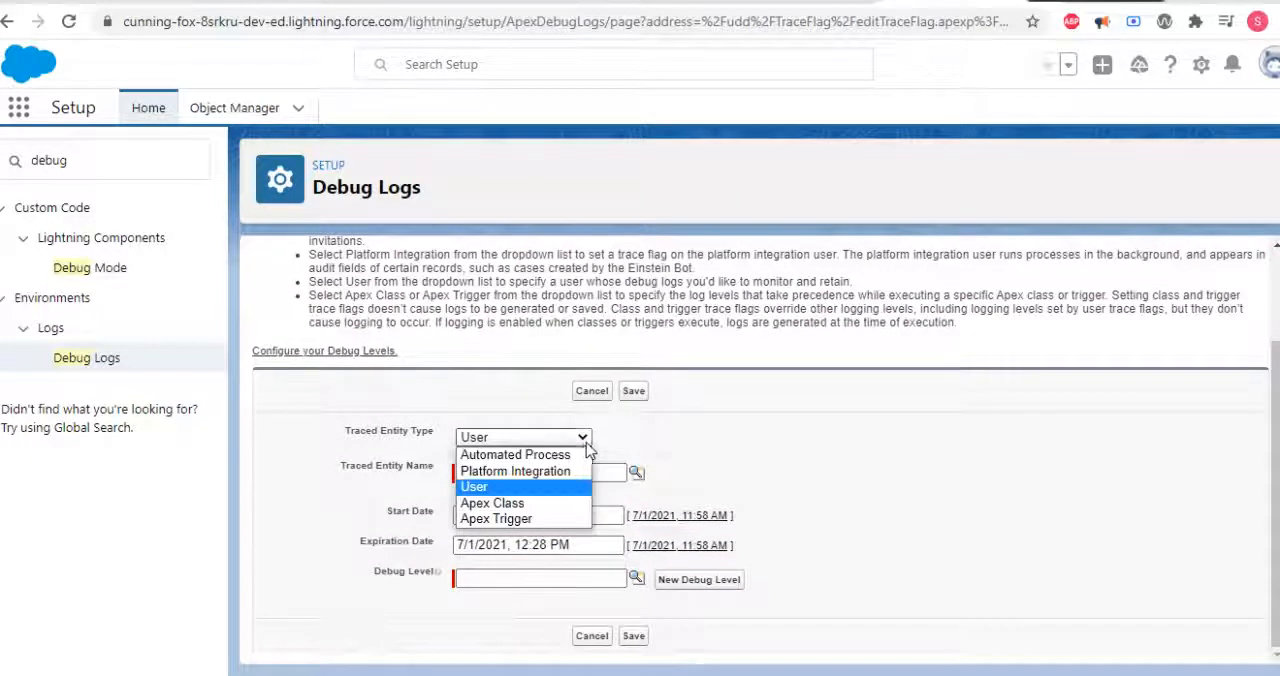
pyautogui.click(474, 488)
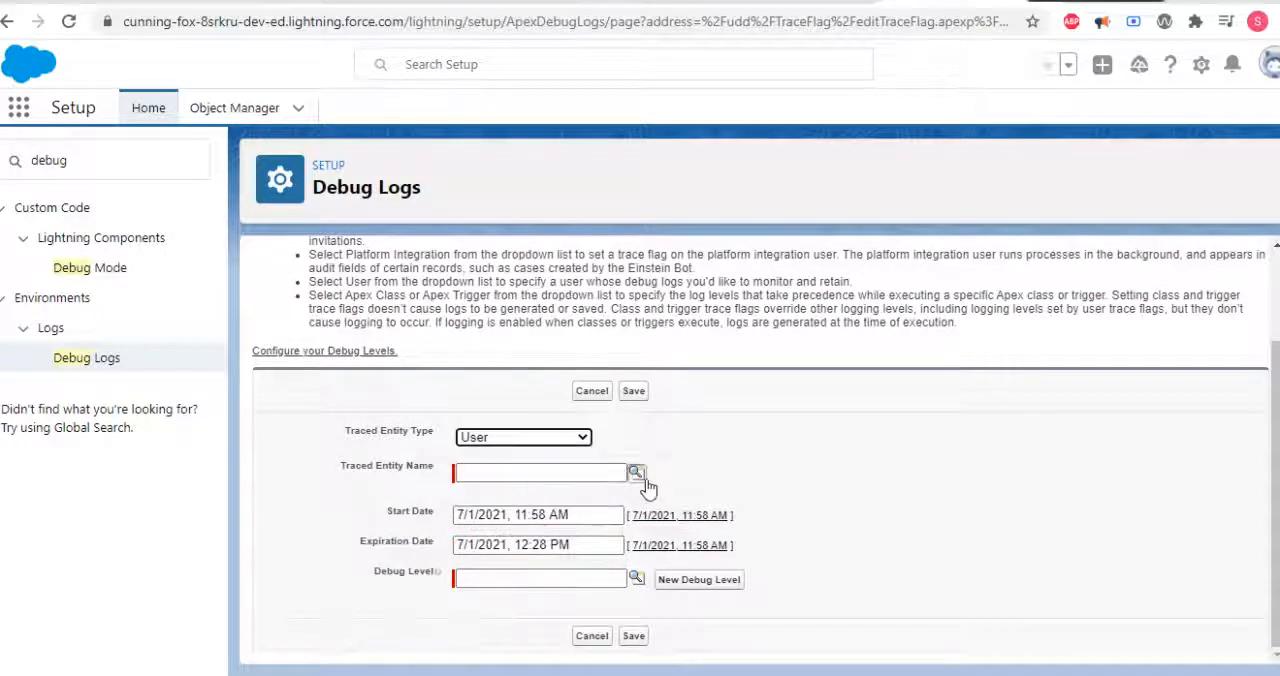
pyautogui.click(636, 472)
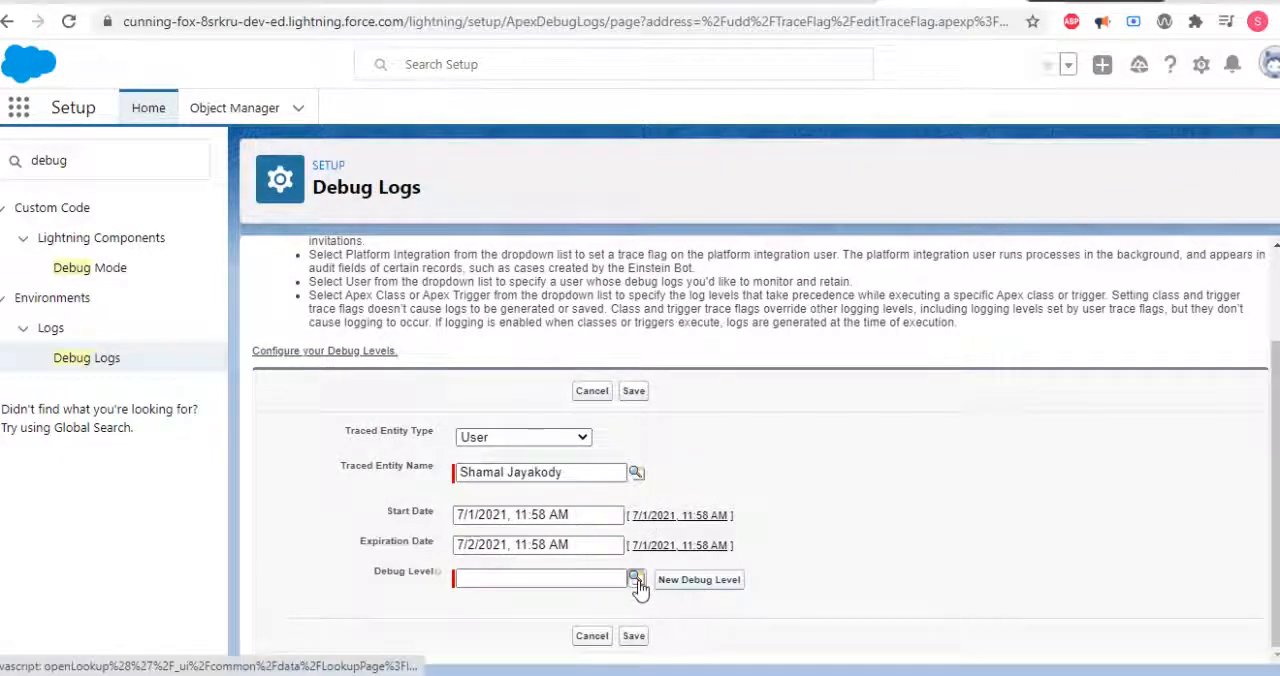
pyautogui.click(636, 580)
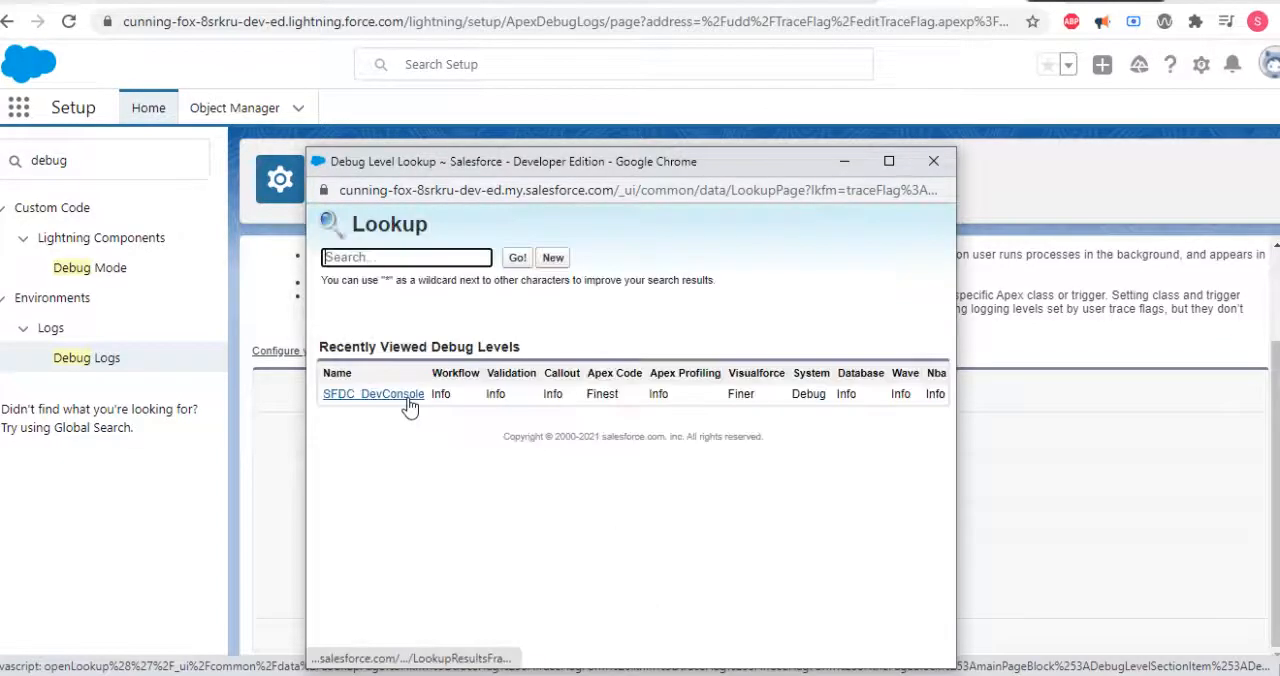
pyautogui.click(372, 392)
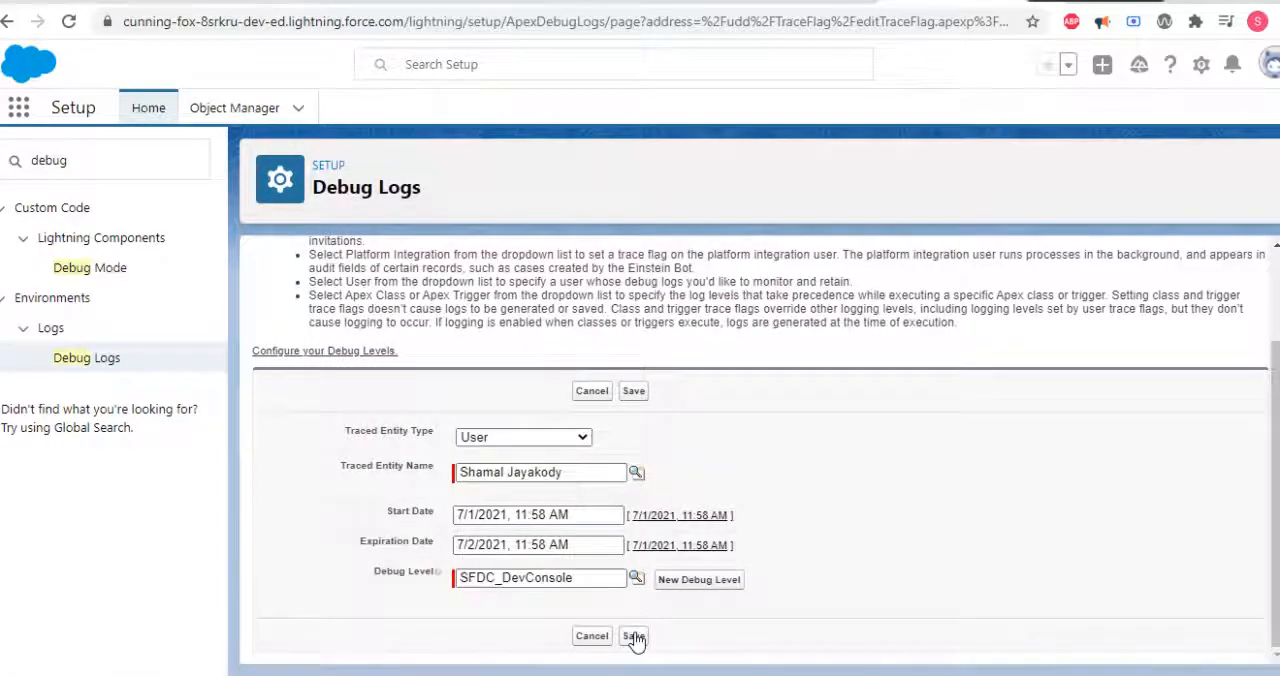
pyautogui.click(632, 636)
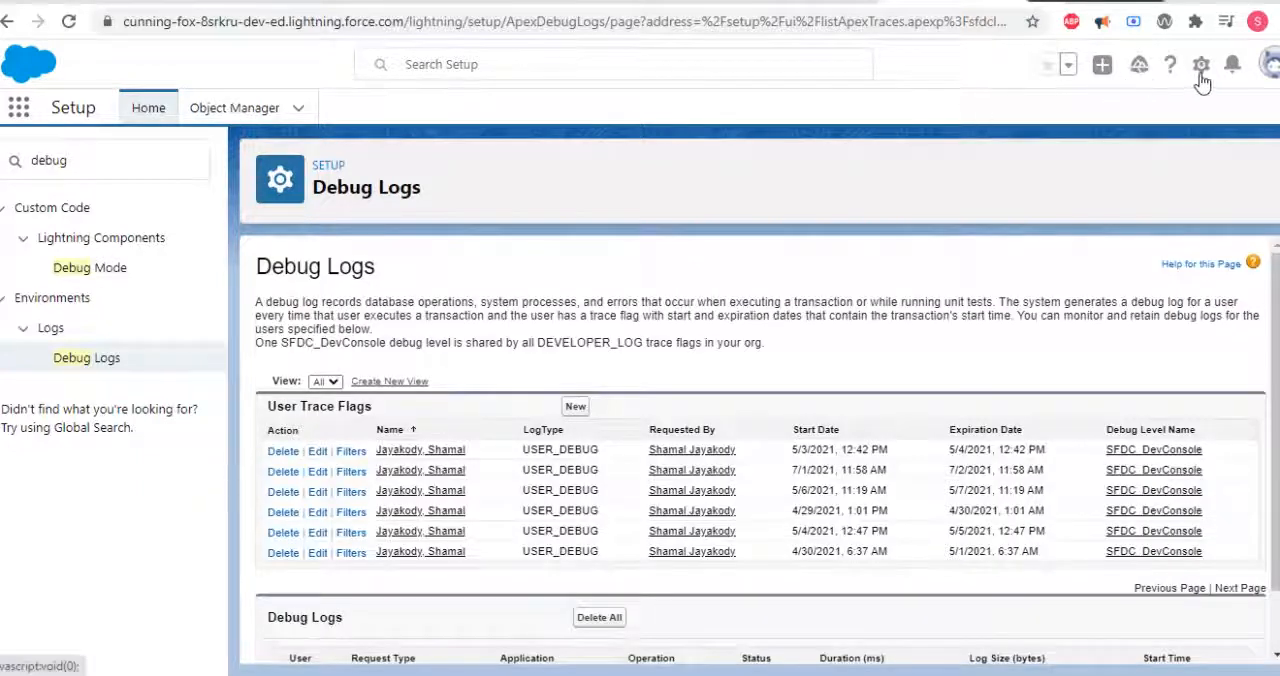
pyautogui.scroll(-3)
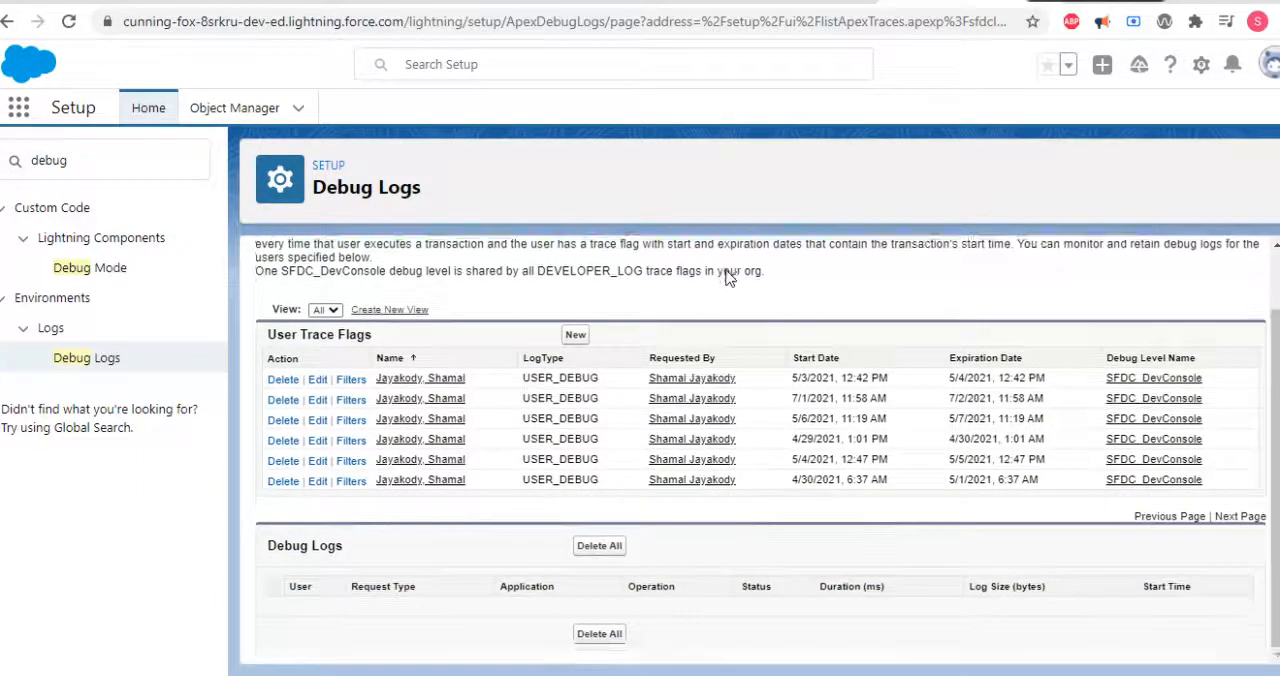
pyautogui.click(148, 108)
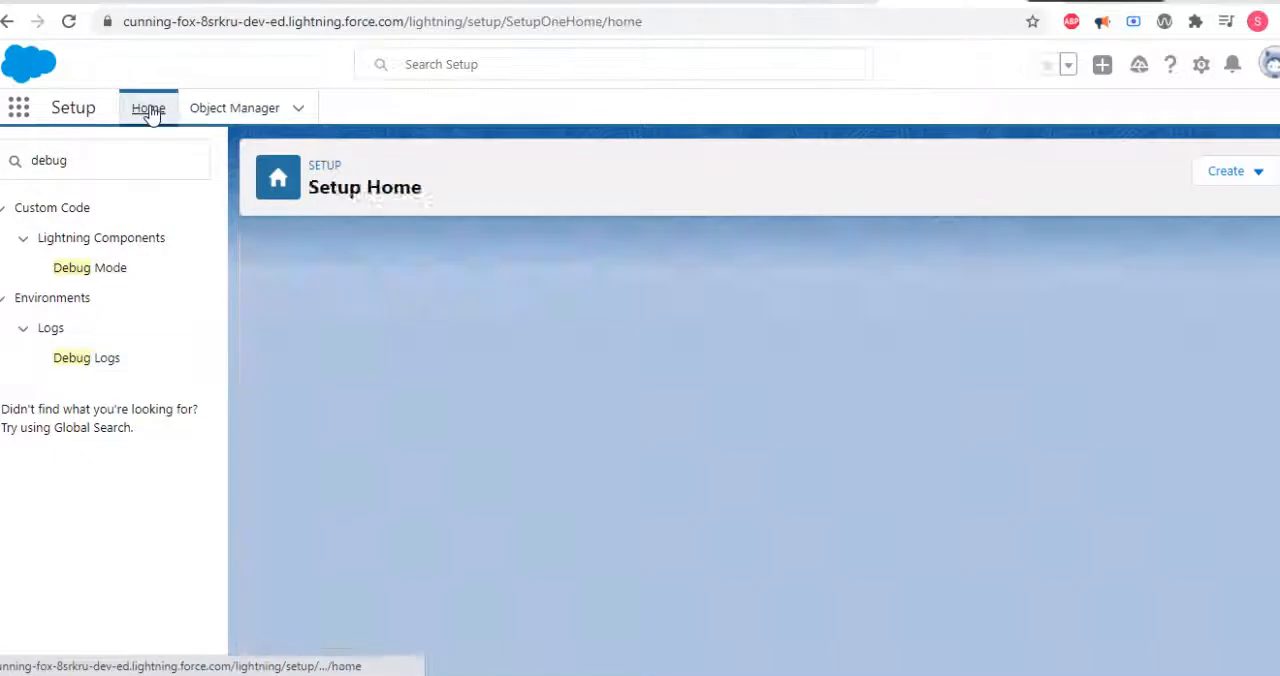
pyautogui.click(86, 356)
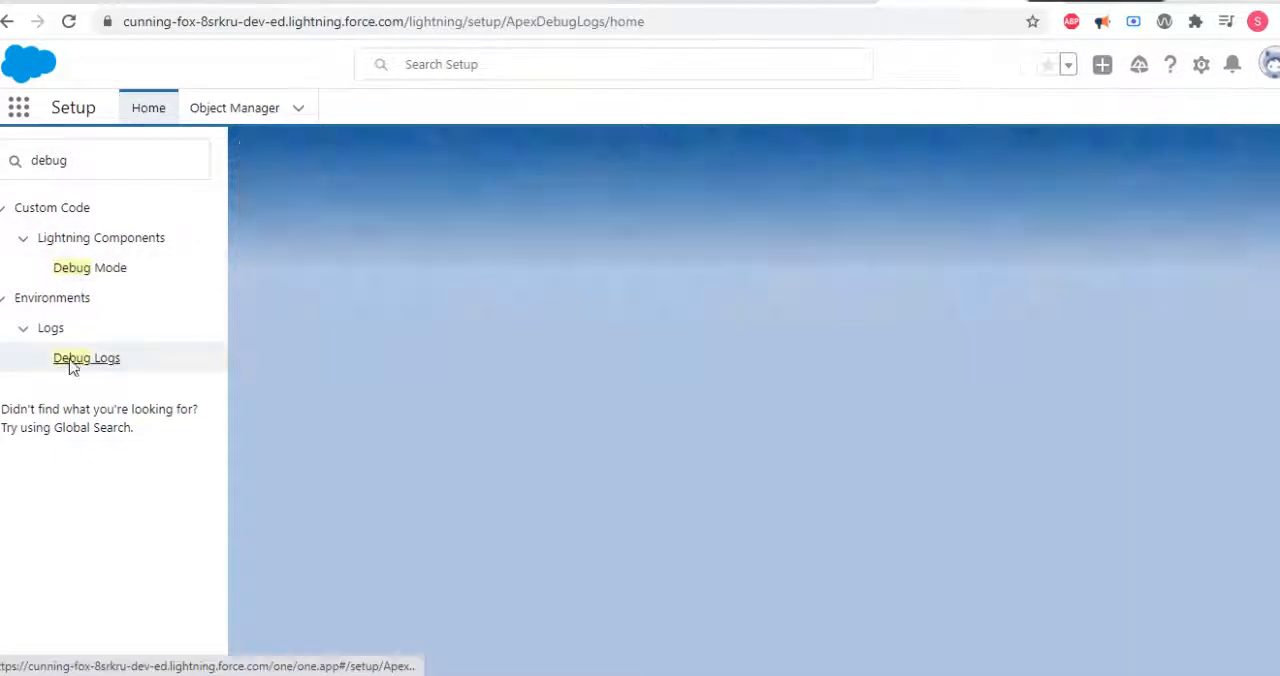
pyautogui.click(86, 356)
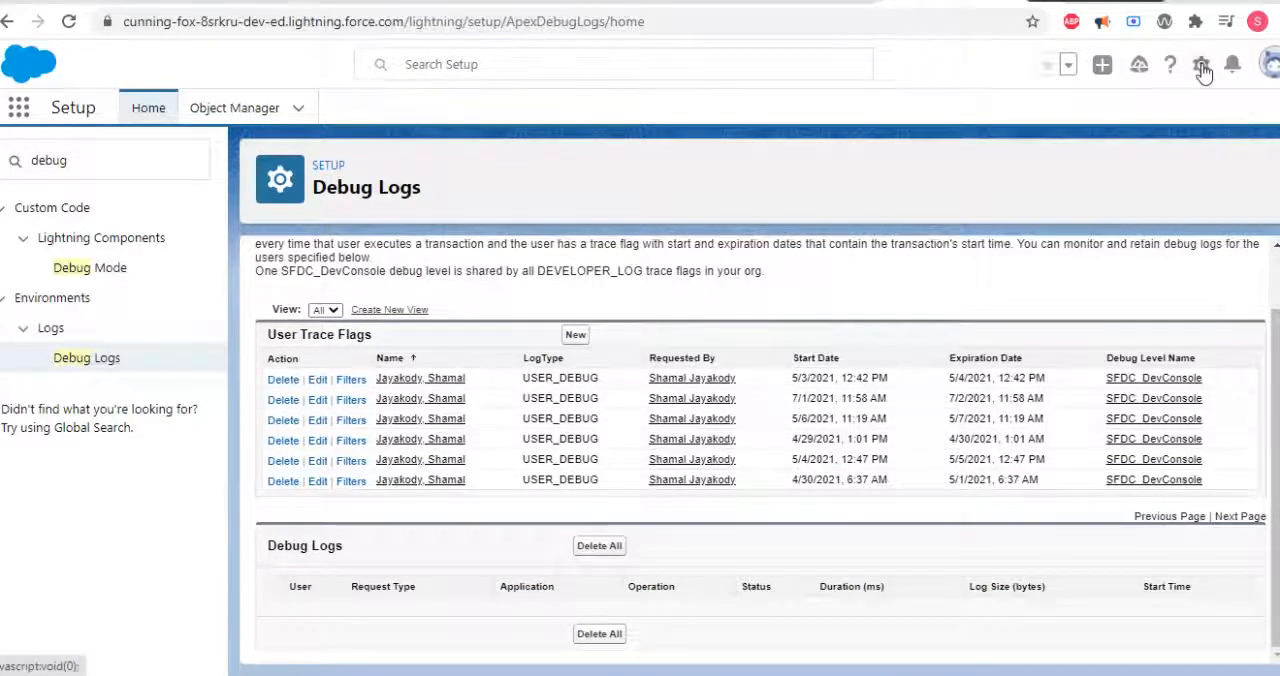
# Launch the Developer Console and revisit the earlier Case query results.
pyautogui.click(1200, 64)
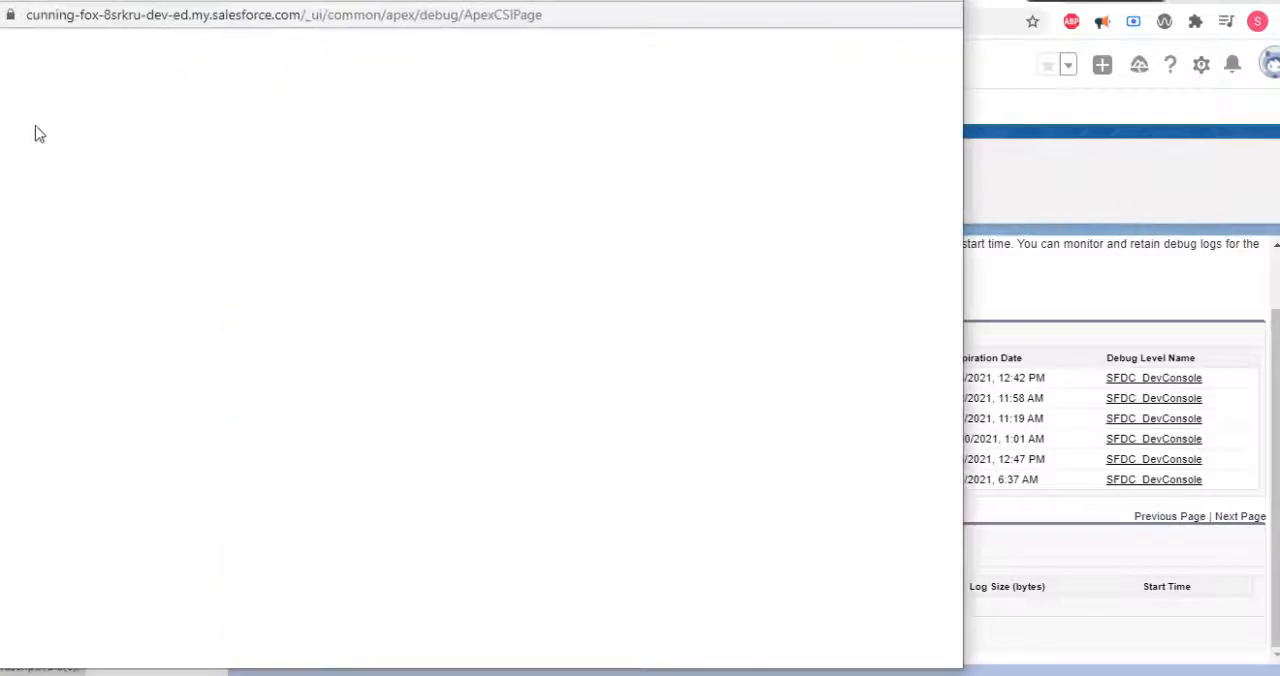
pyautogui.moveTo(88, 100)
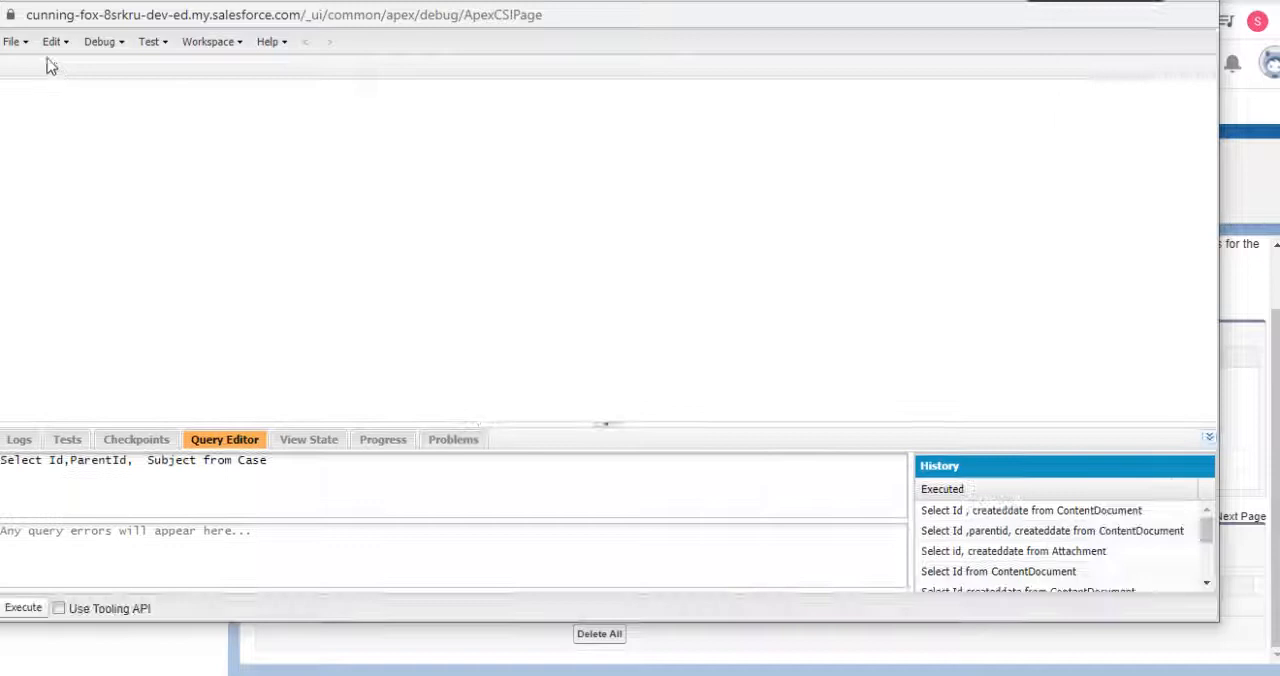
pyautogui.click(24, 608)
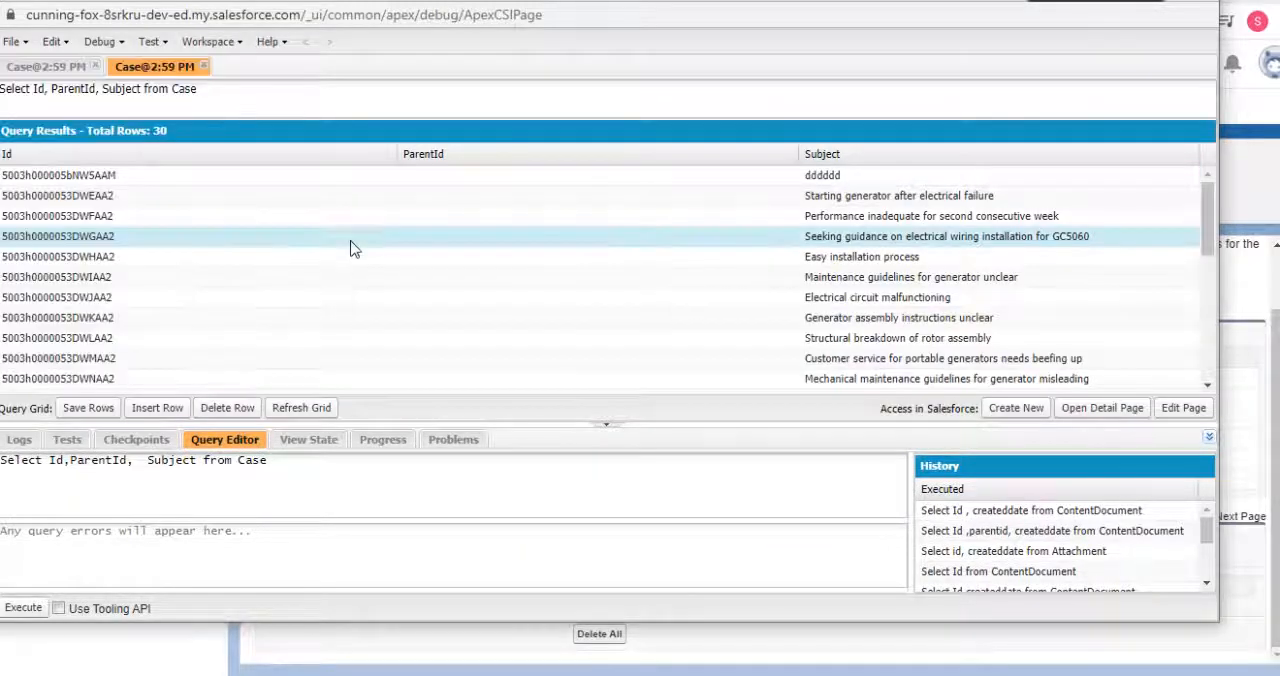
pyautogui.click(12, 40)
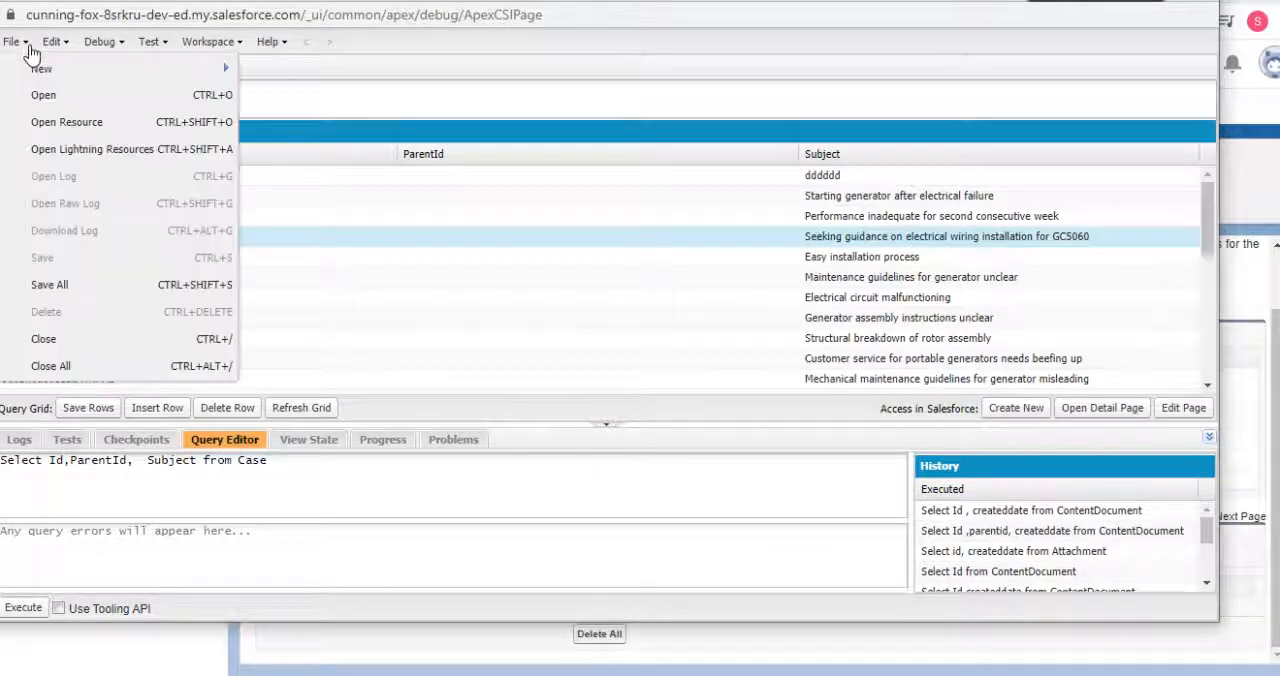
# Open the RelatedListController Apex class in the Developer Console editor.
pyautogui.click(44, 94)
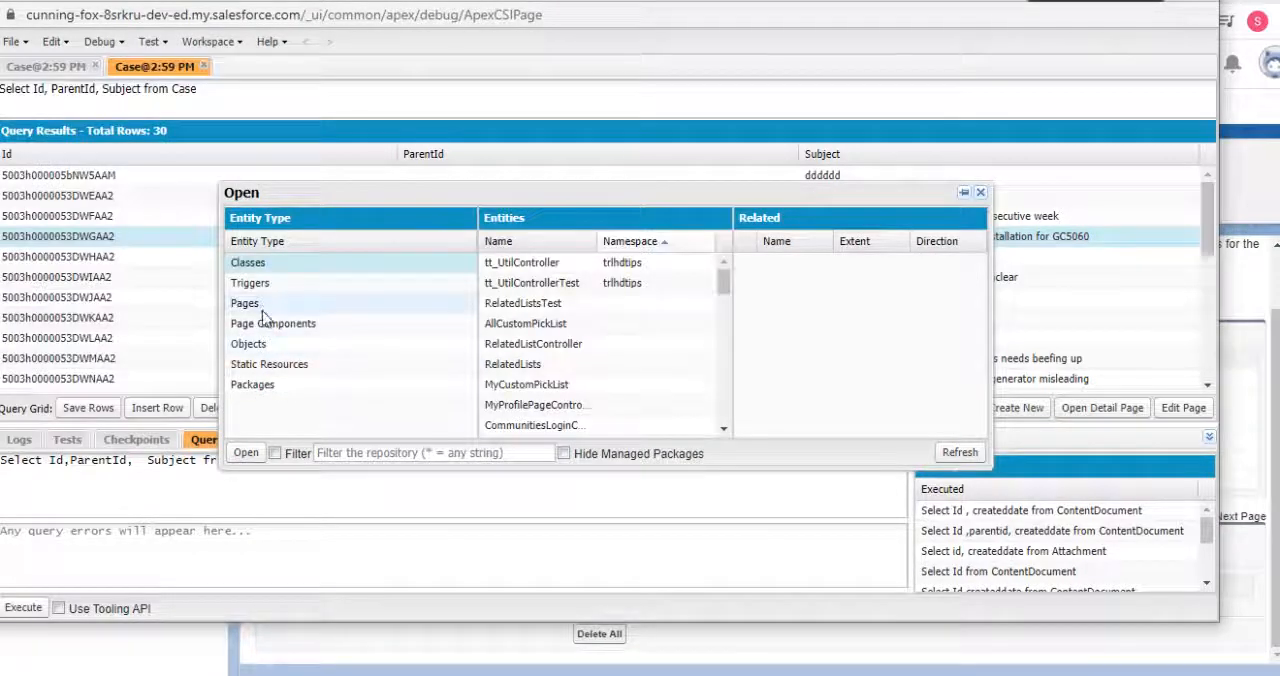
pyautogui.click(532, 344)
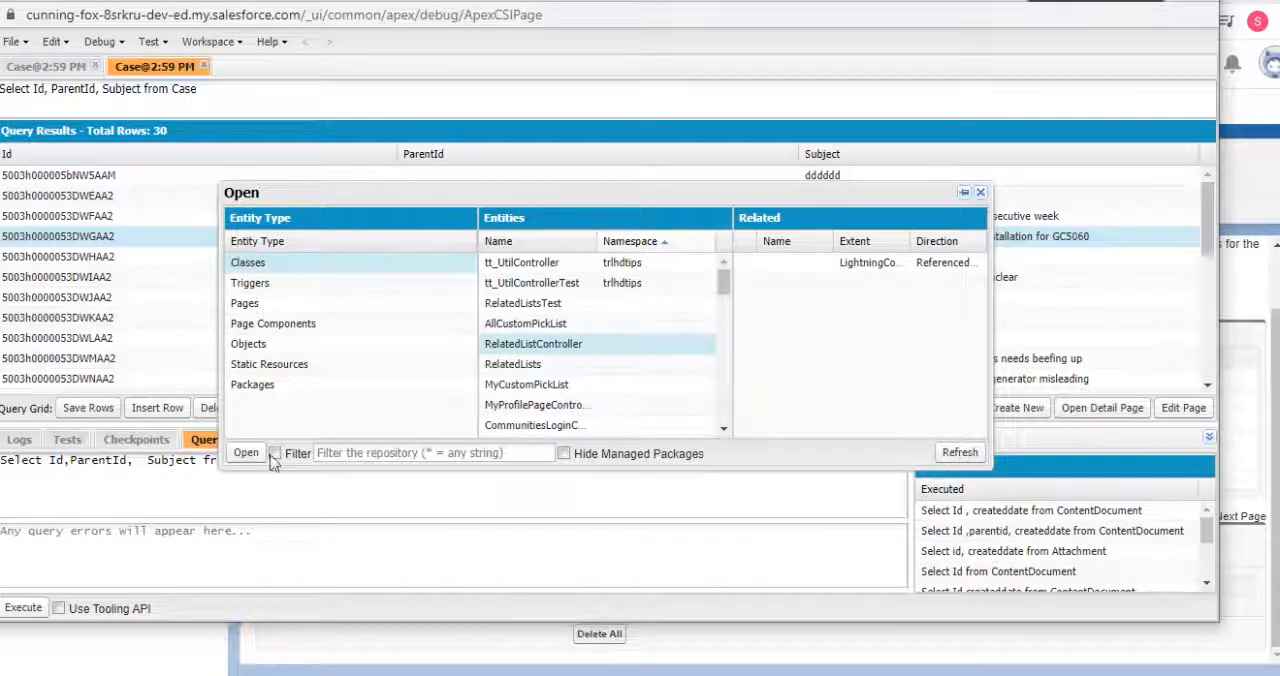
pyautogui.click(244, 452)
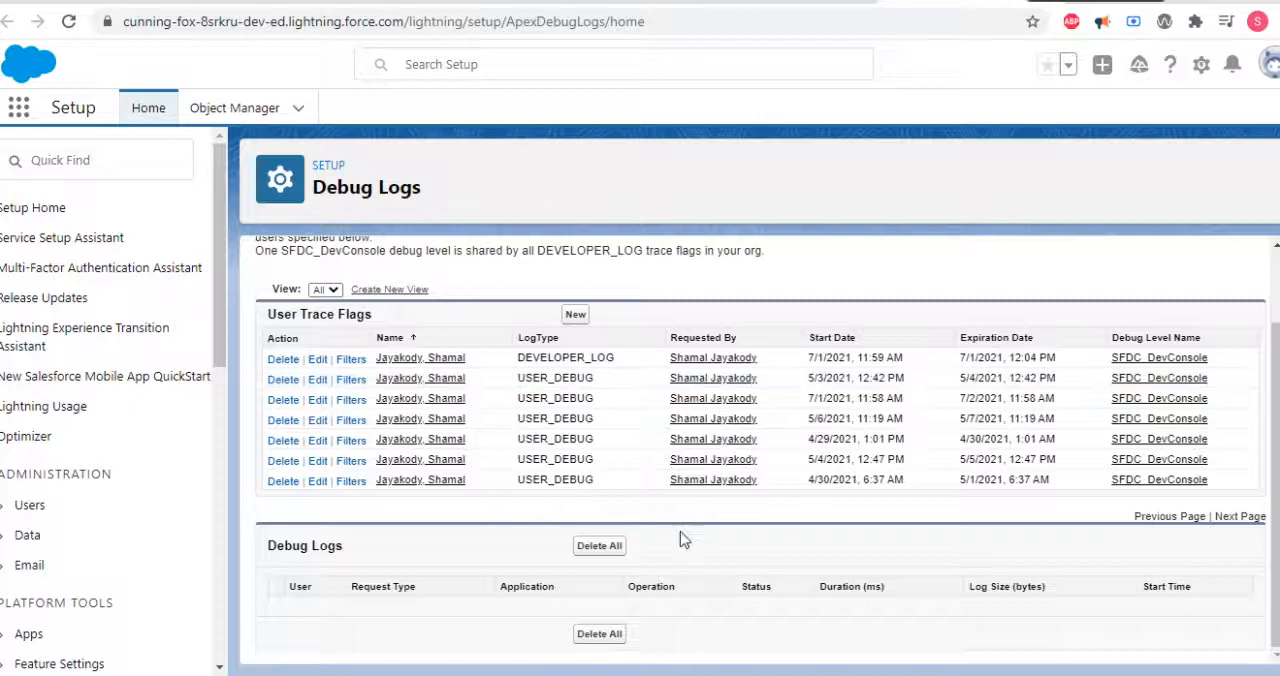
pyautogui.moveTo(470, 524)
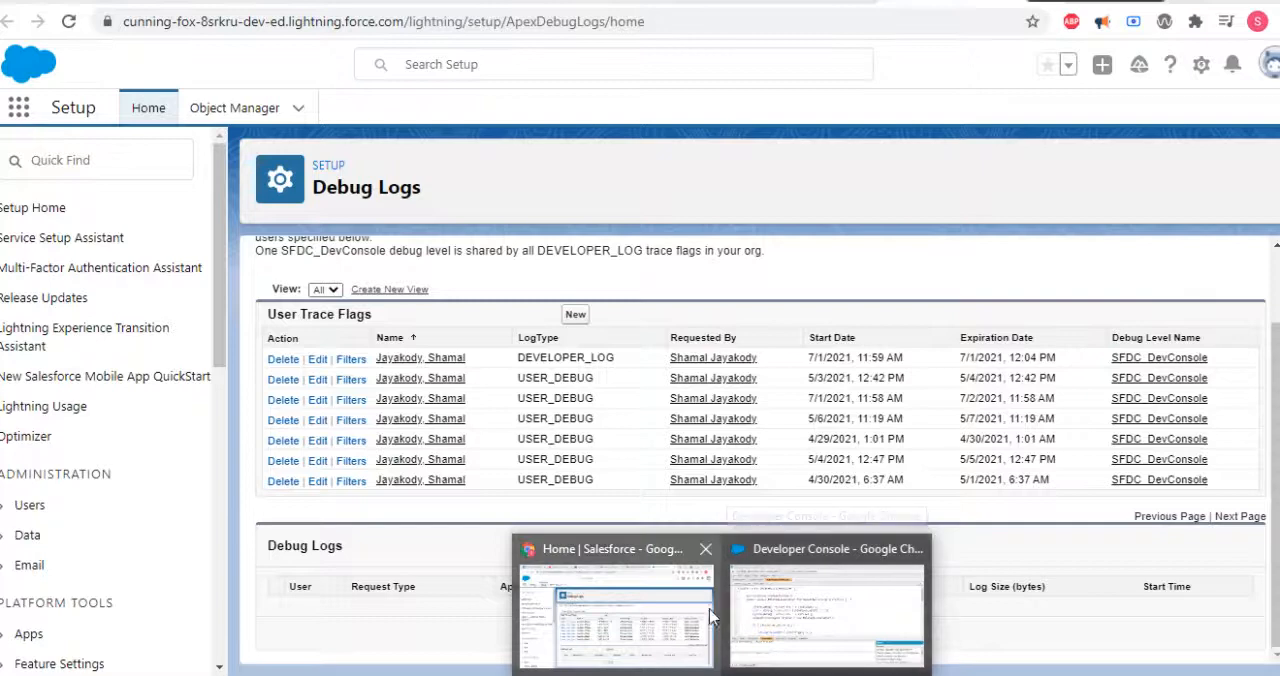
# Switch back to the Developer Console window after checking the DEVELOPER_LOG trace flag.
pyautogui.click(826, 600)
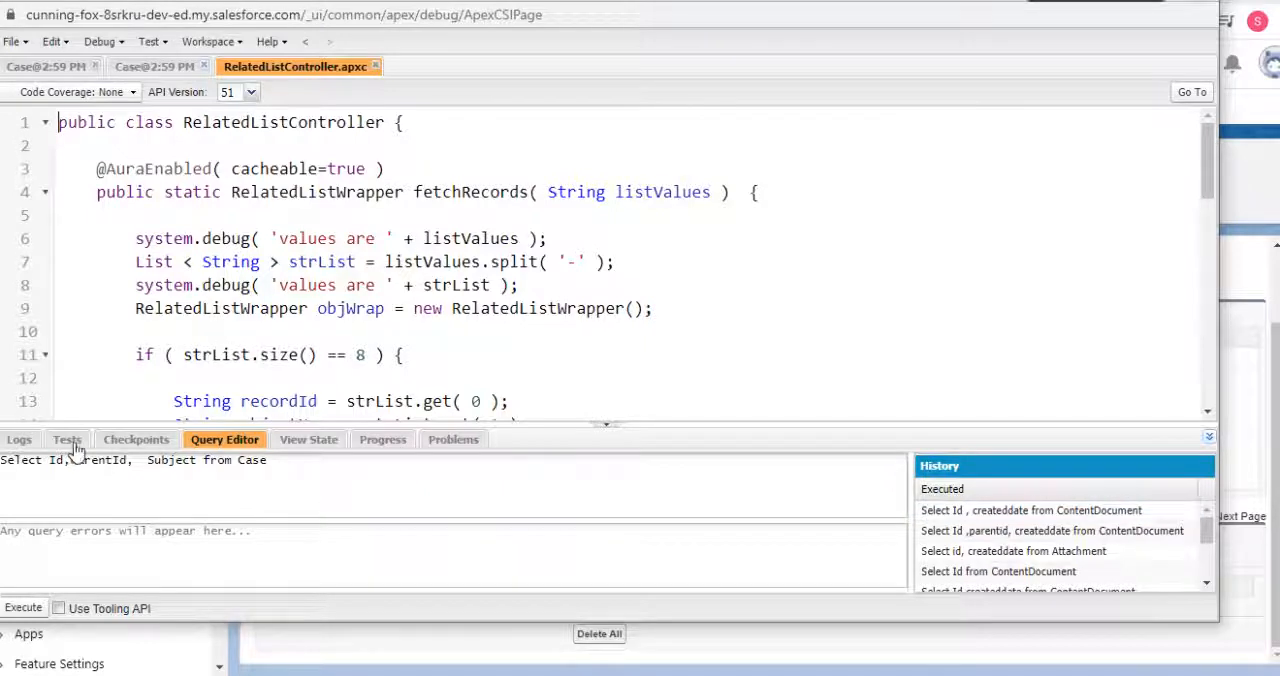
# Show the Tests panel with overall code coverage at 42%.
pyautogui.click(68, 440)
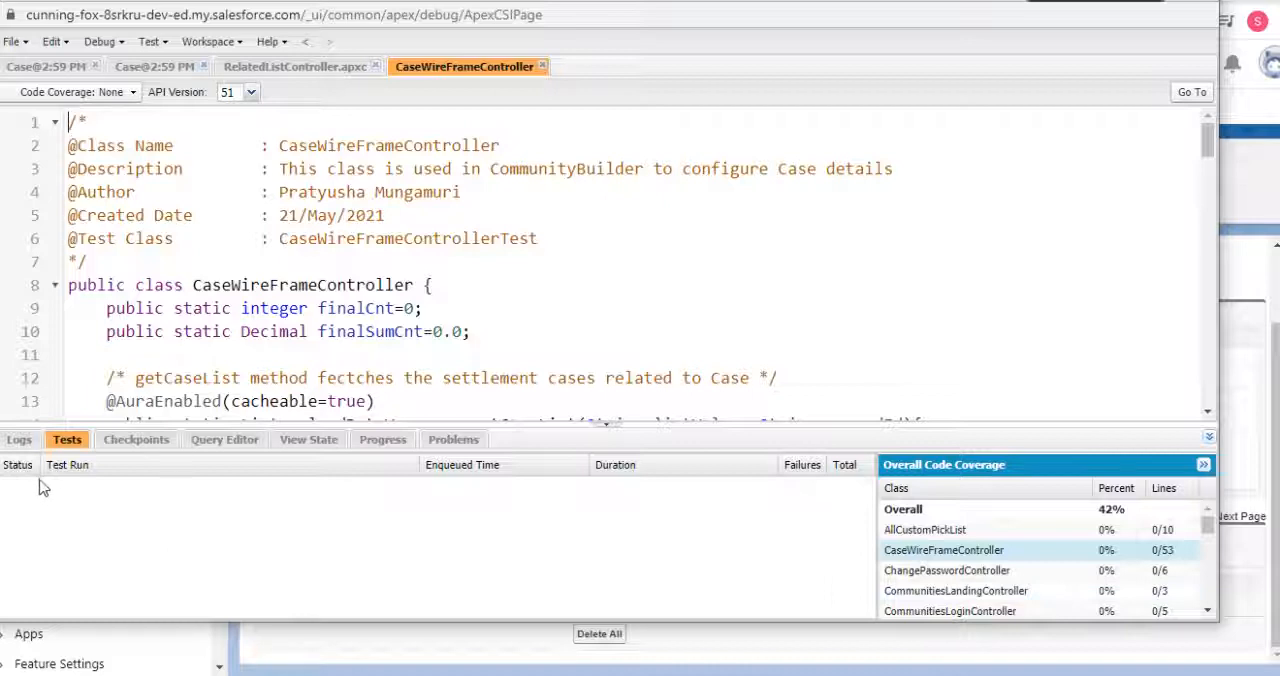
pyautogui.moveTo(16, 40)
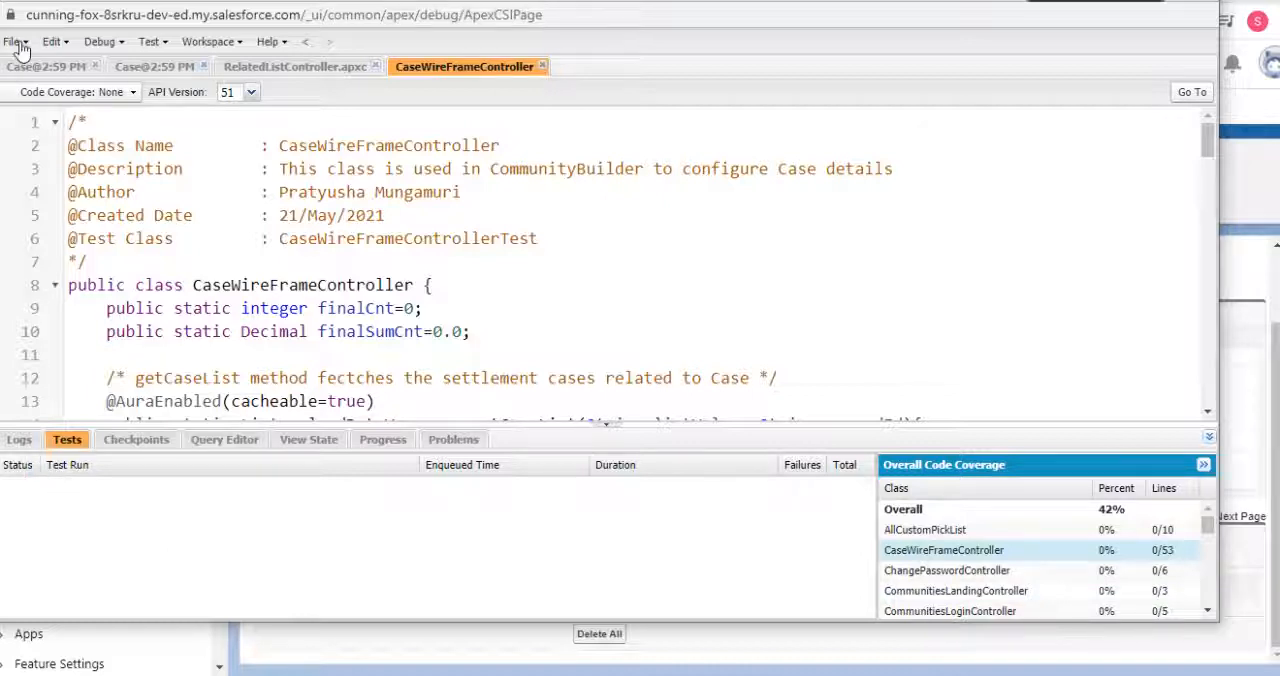
pyautogui.click(12, 40)
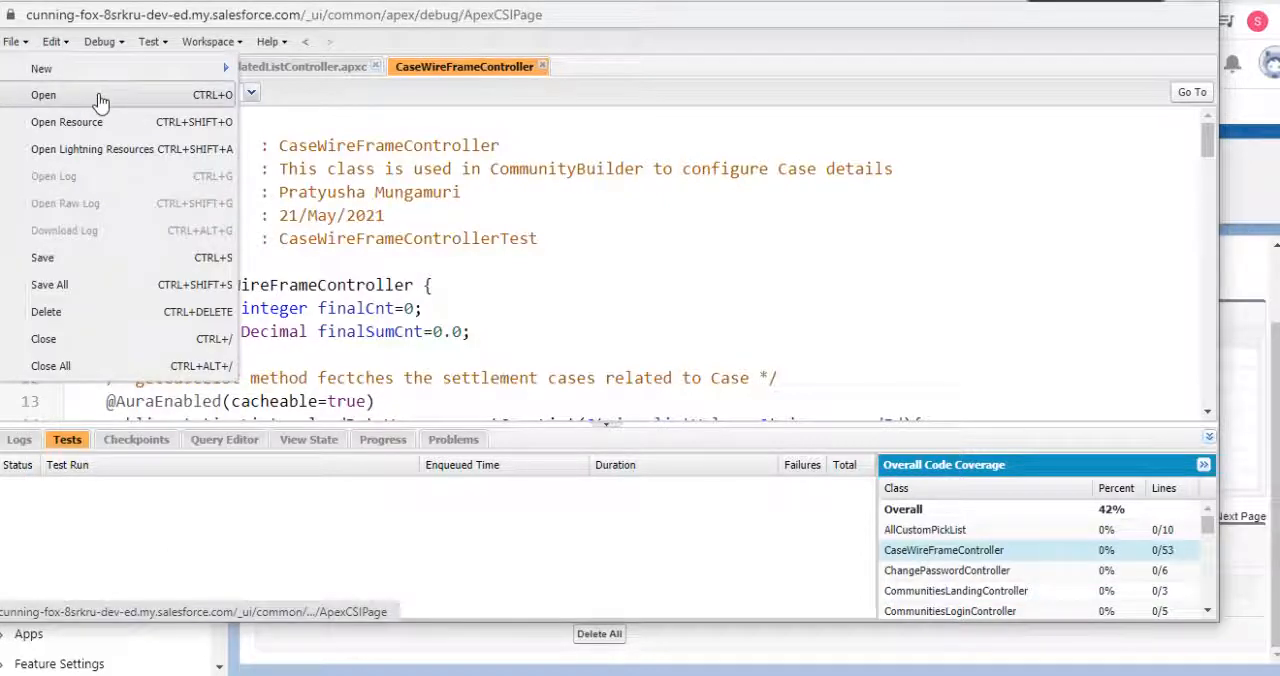
# Open RelatedListsTest via a *Test filter, run its tests successfully, and return to the Debug Logs page.
pyautogui.click(44, 94)
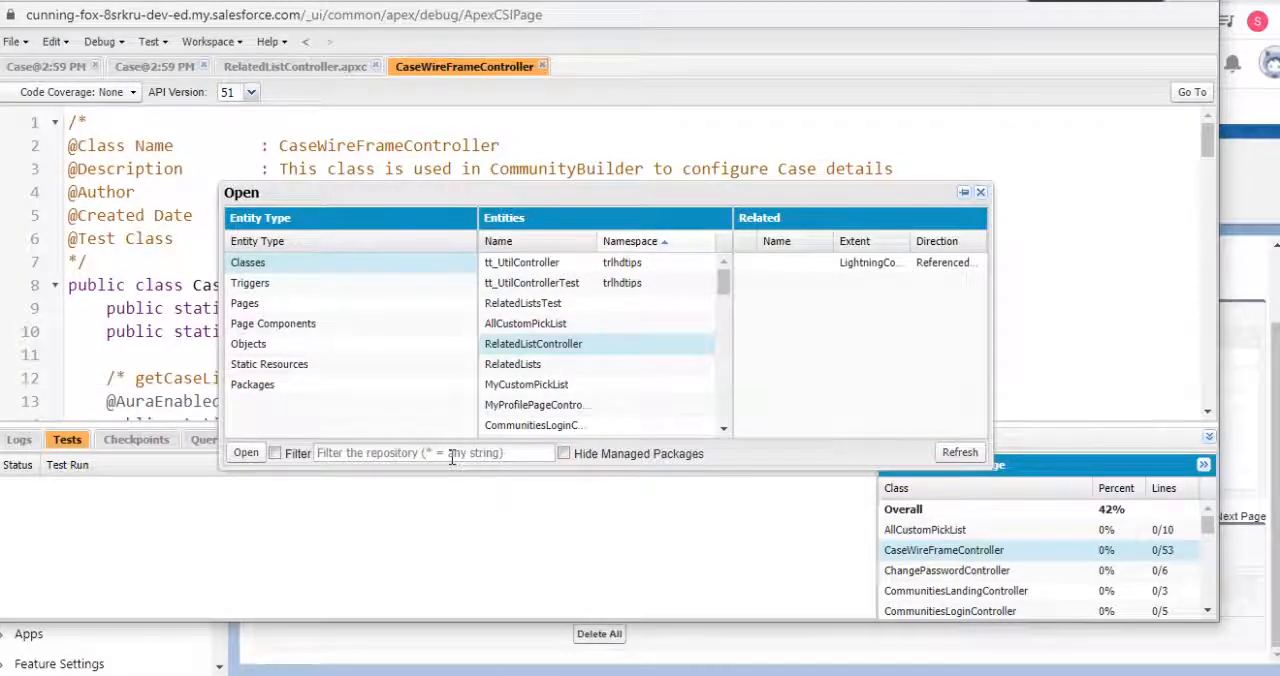
pyautogui.write('Test')
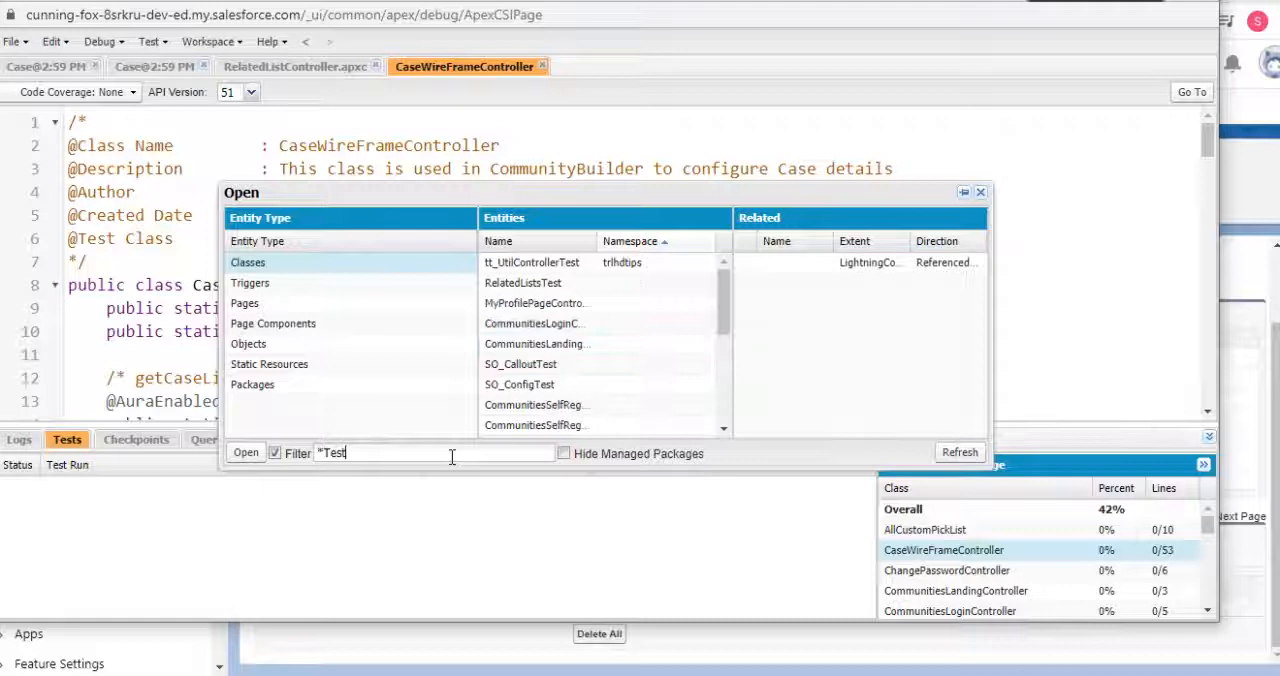
pyautogui.click(522, 284)
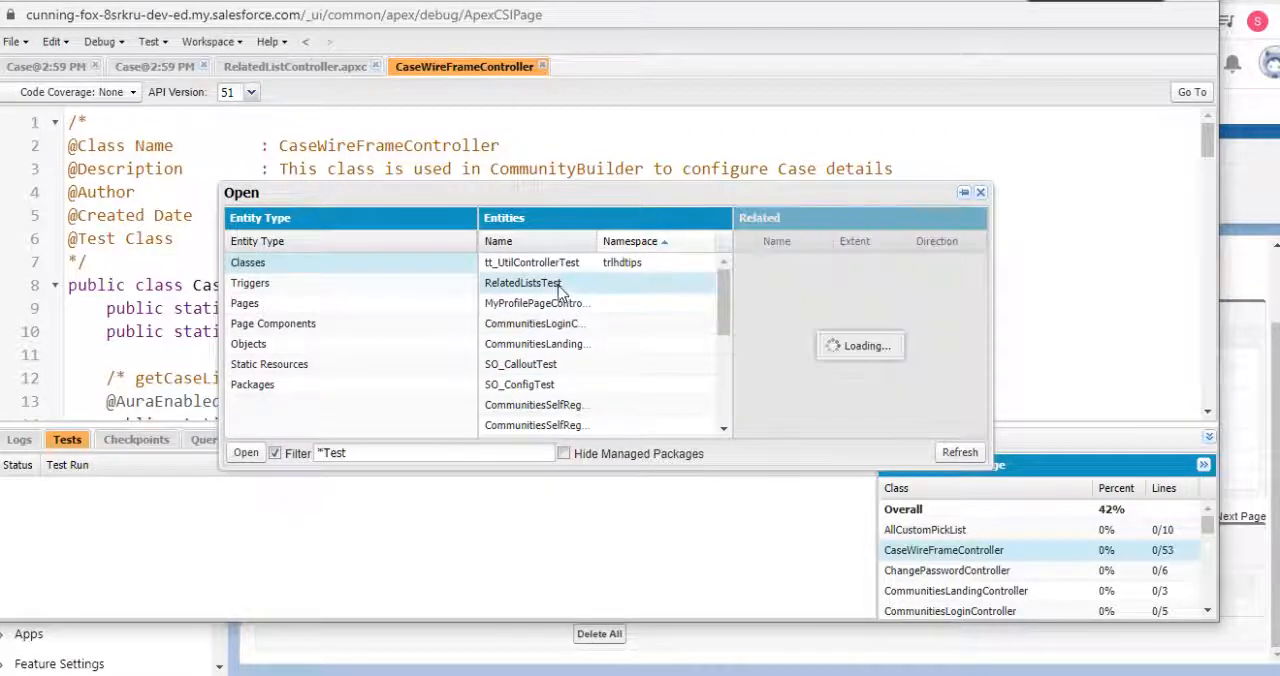
pyautogui.click(522, 282)
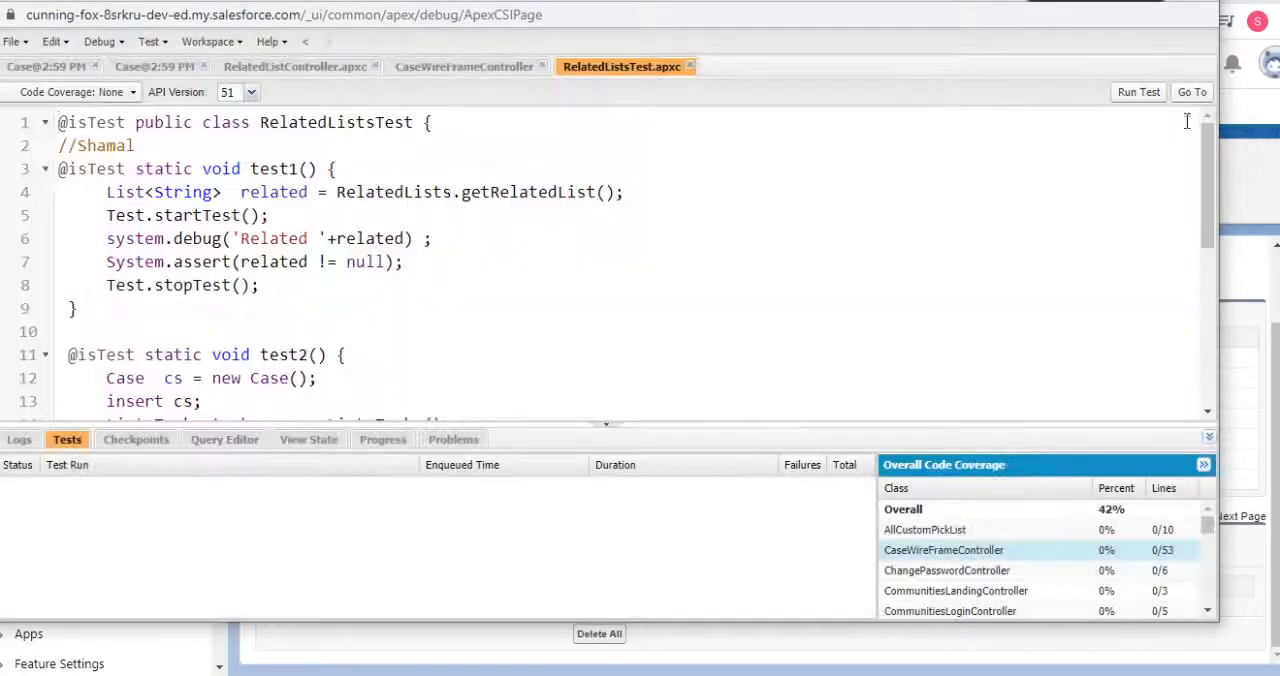
pyautogui.click(1138, 92)
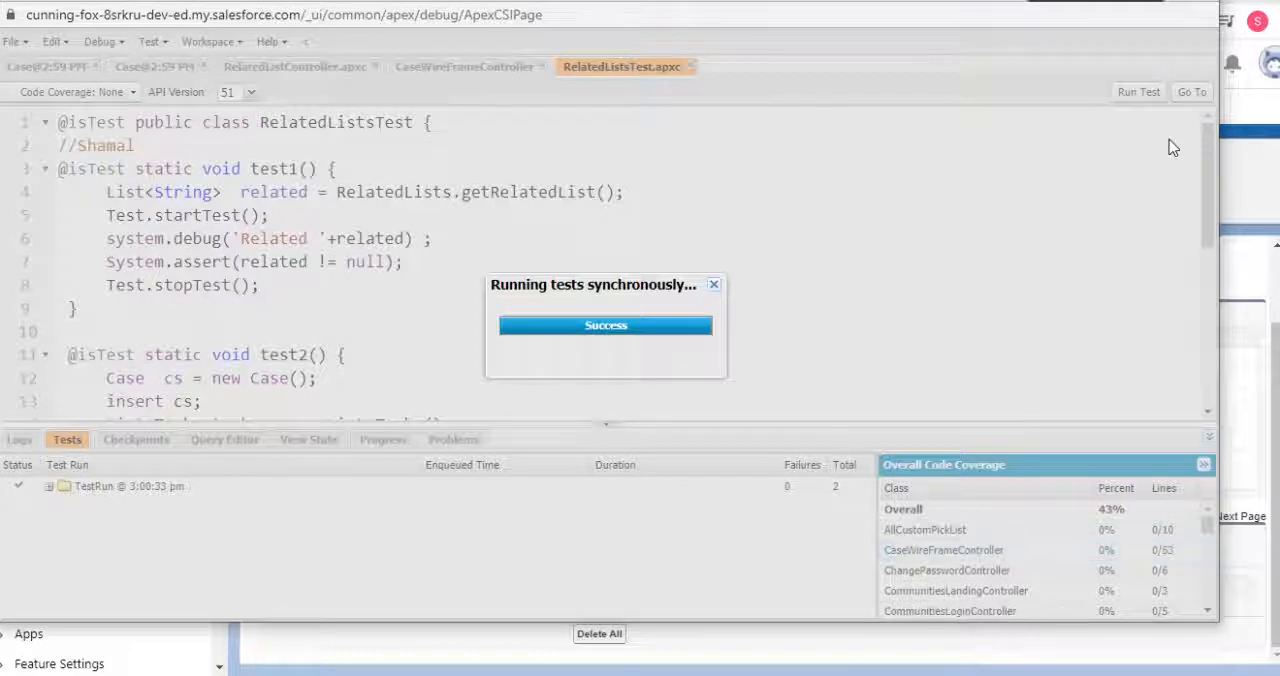
pyautogui.click(714, 284)
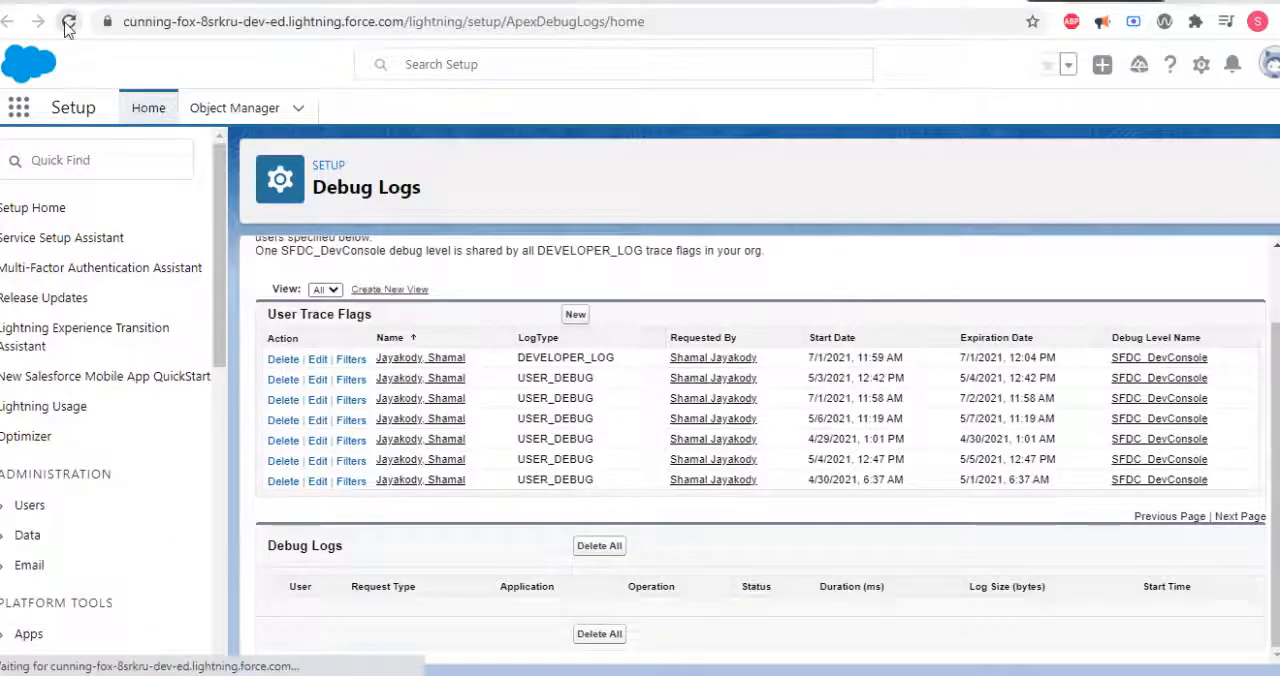
# Reload the Debug Logs page so the new Success test-run log appears in the list.
pyautogui.click(68, 20)
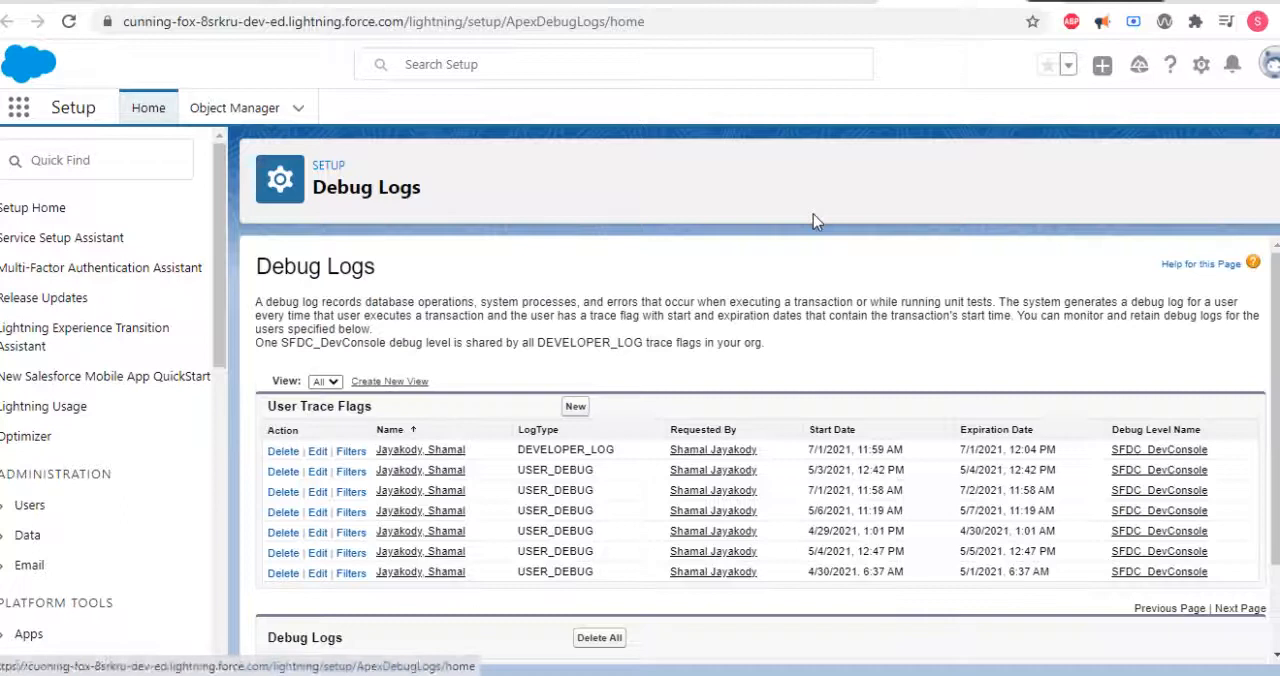
pyautogui.scroll(-3)
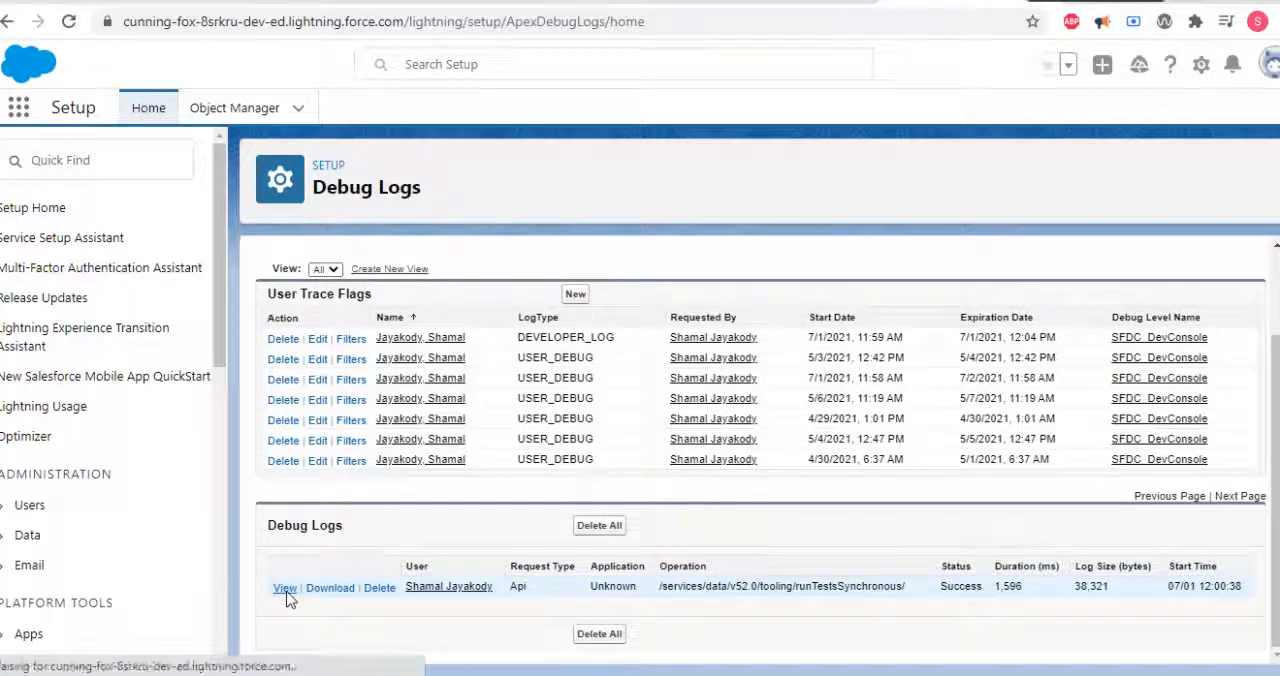
# View the new test-run debug log and read through it to the governor limits usage summary.
pyautogui.click(284, 588)
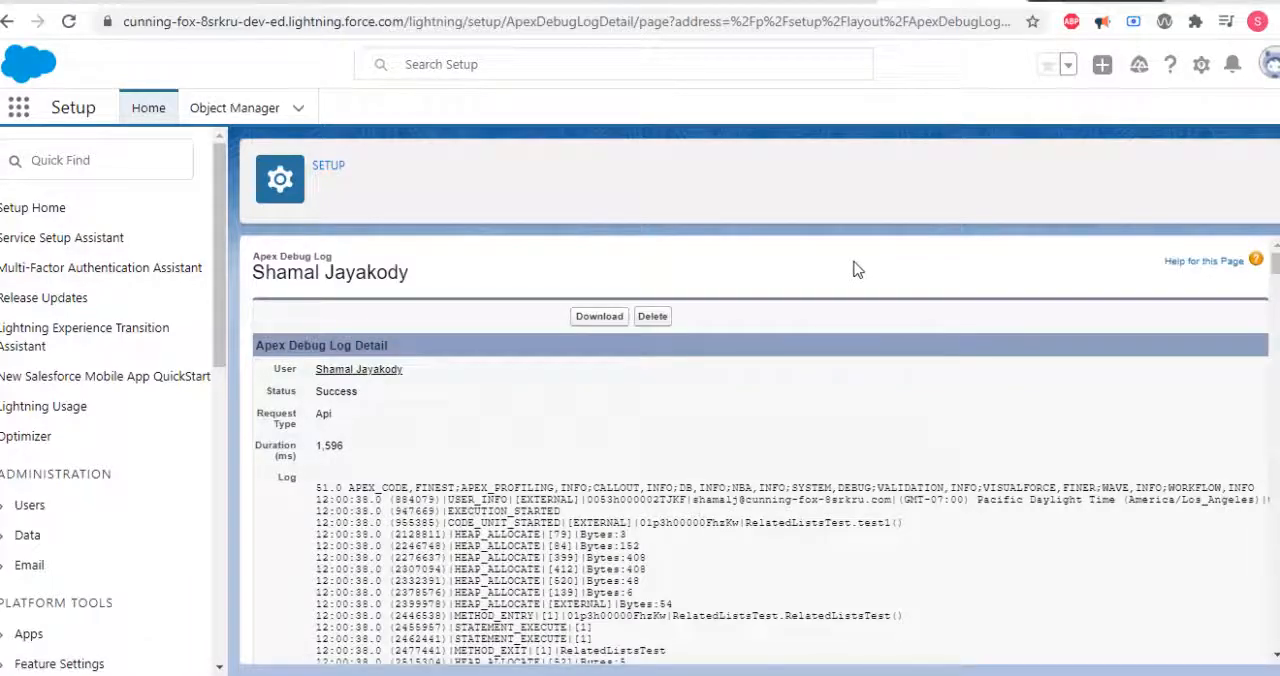
pyautogui.scroll(-3)
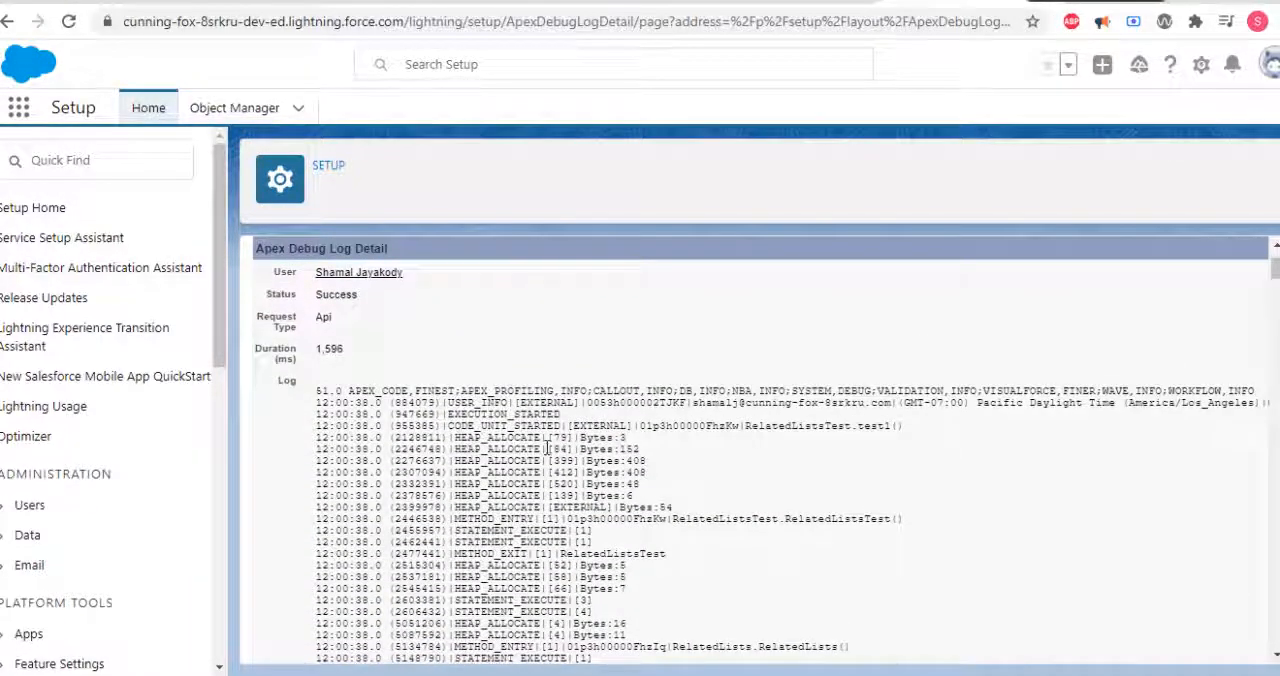
pyautogui.scroll(-3)
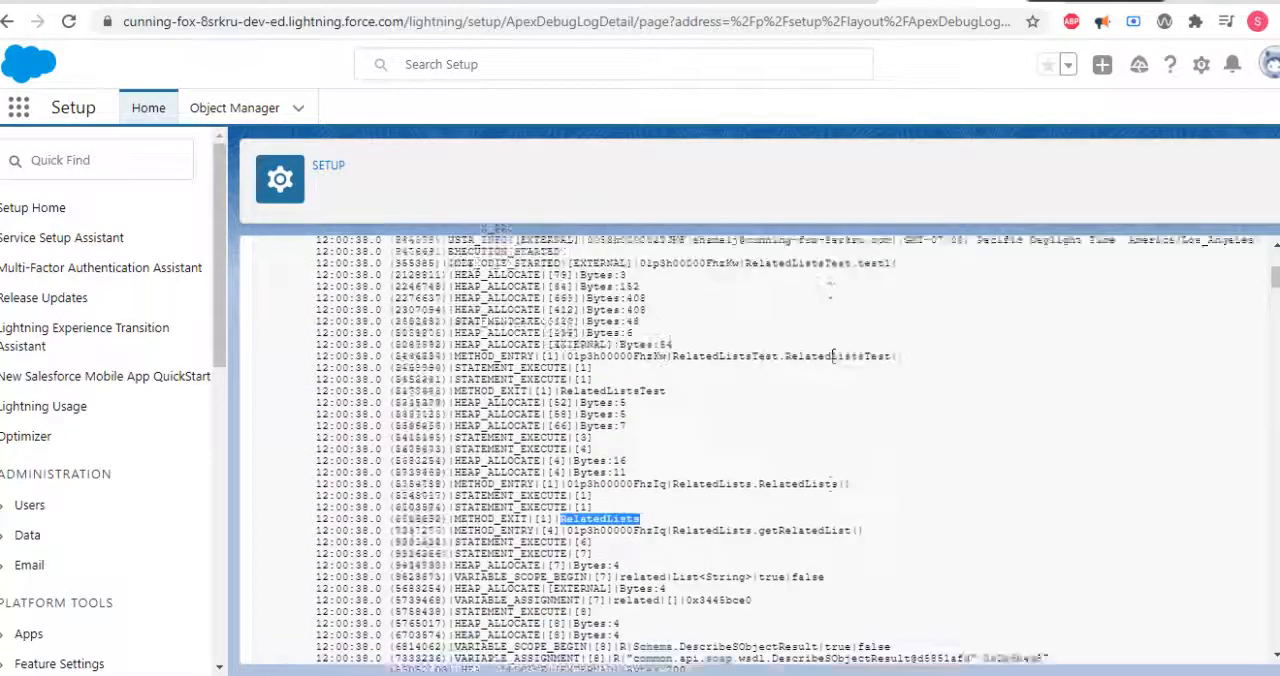
pyautogui.scroll(3)
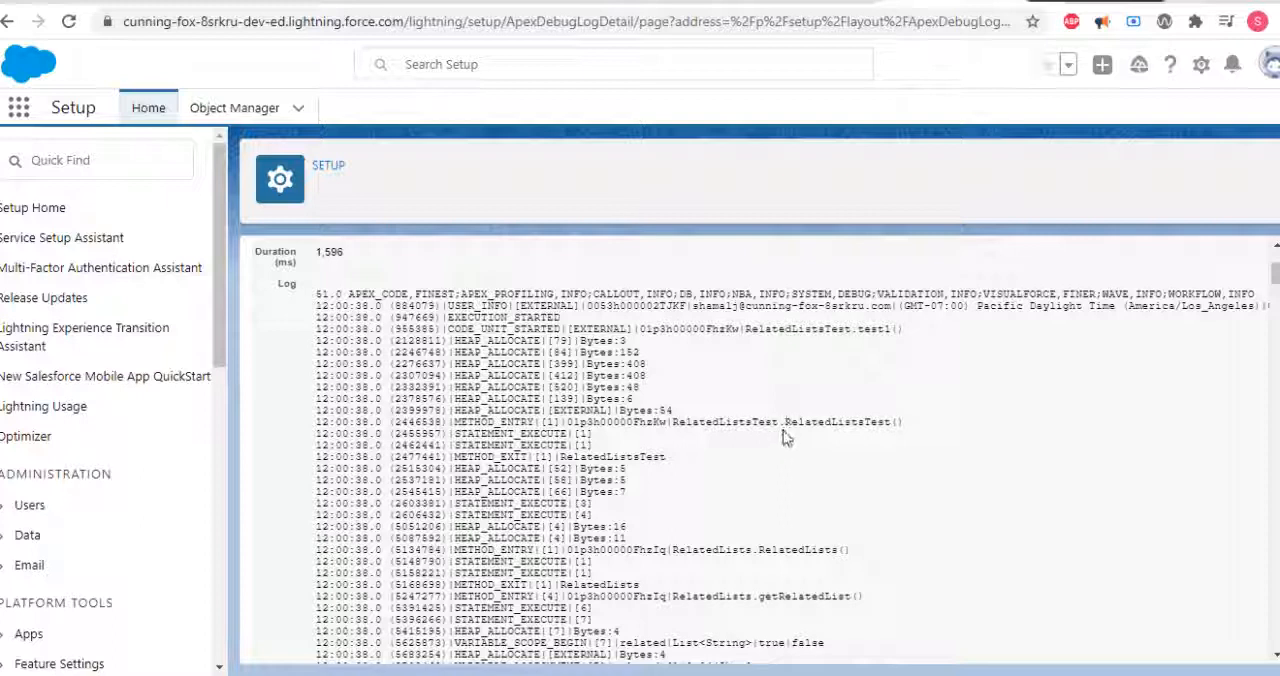
pyautogui.moveTo(780, 440)
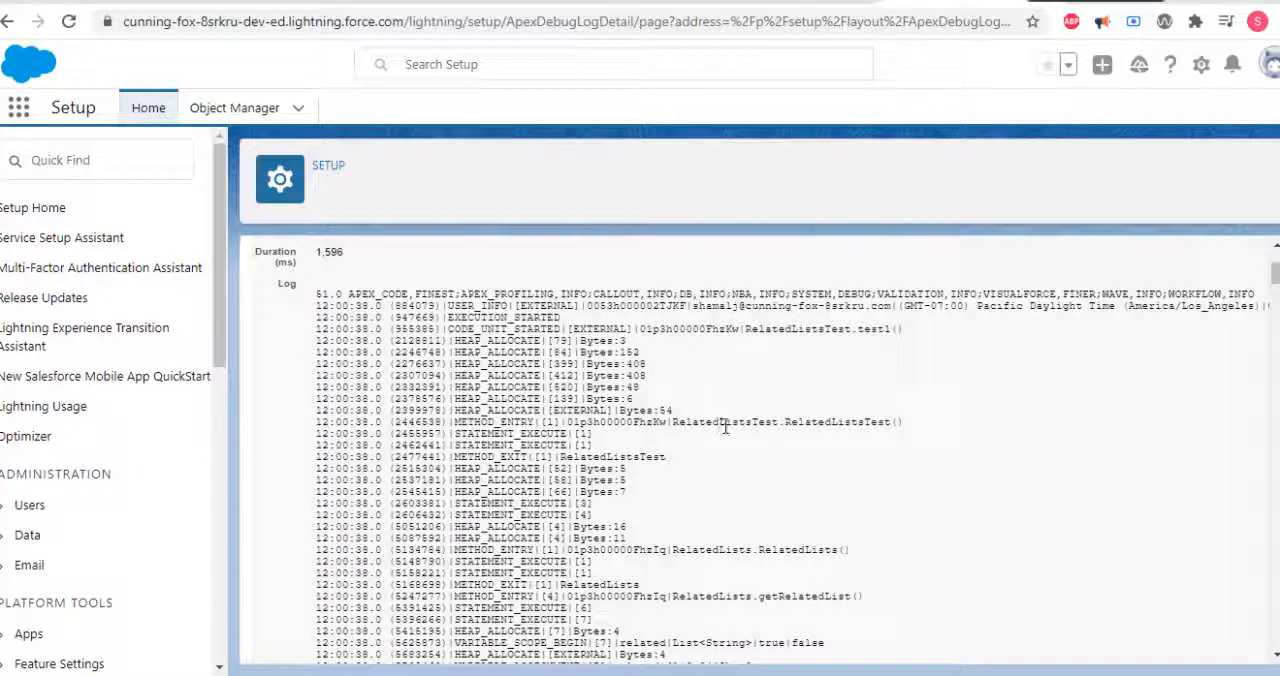
pyautogui.scroll(-3)
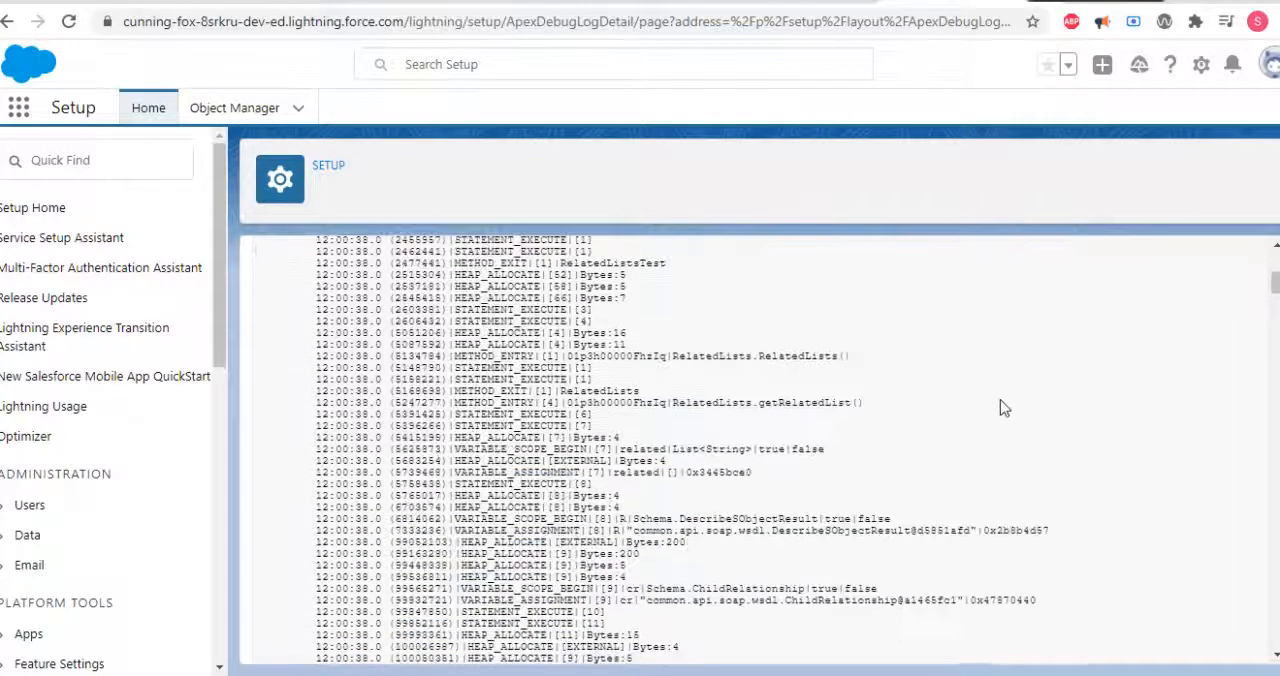
pyautogui.scroll(-3)
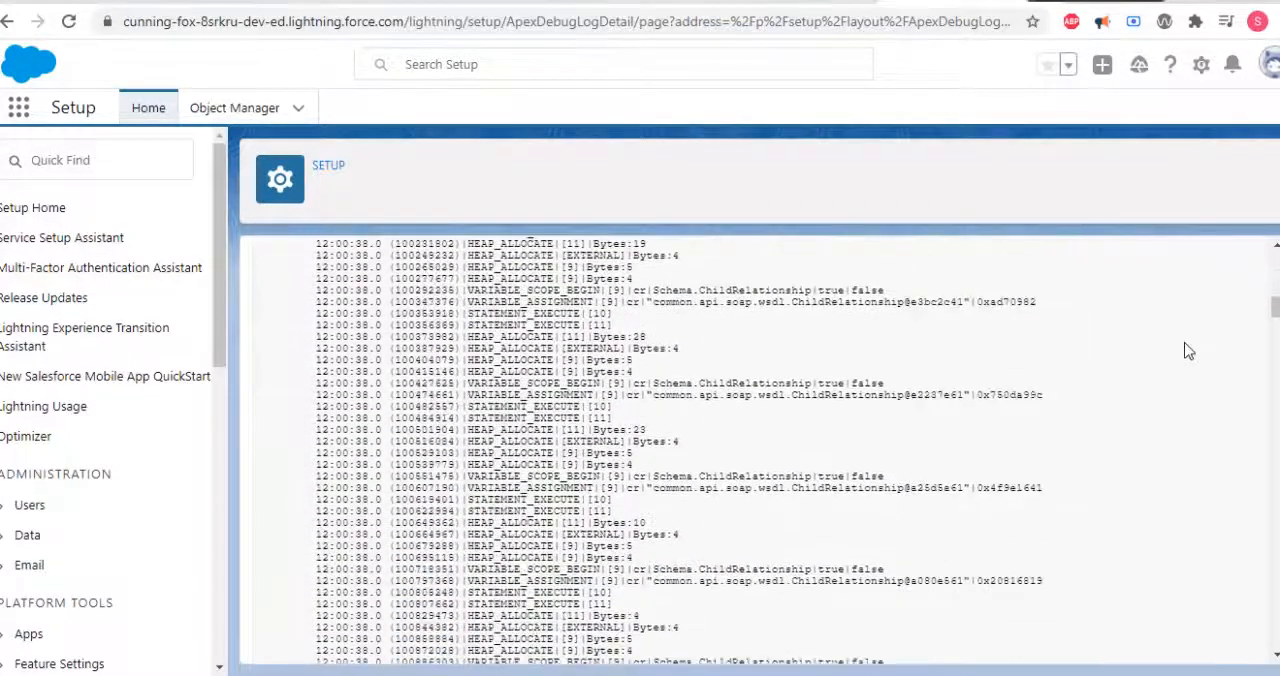
pyautogui.scroll(-3)
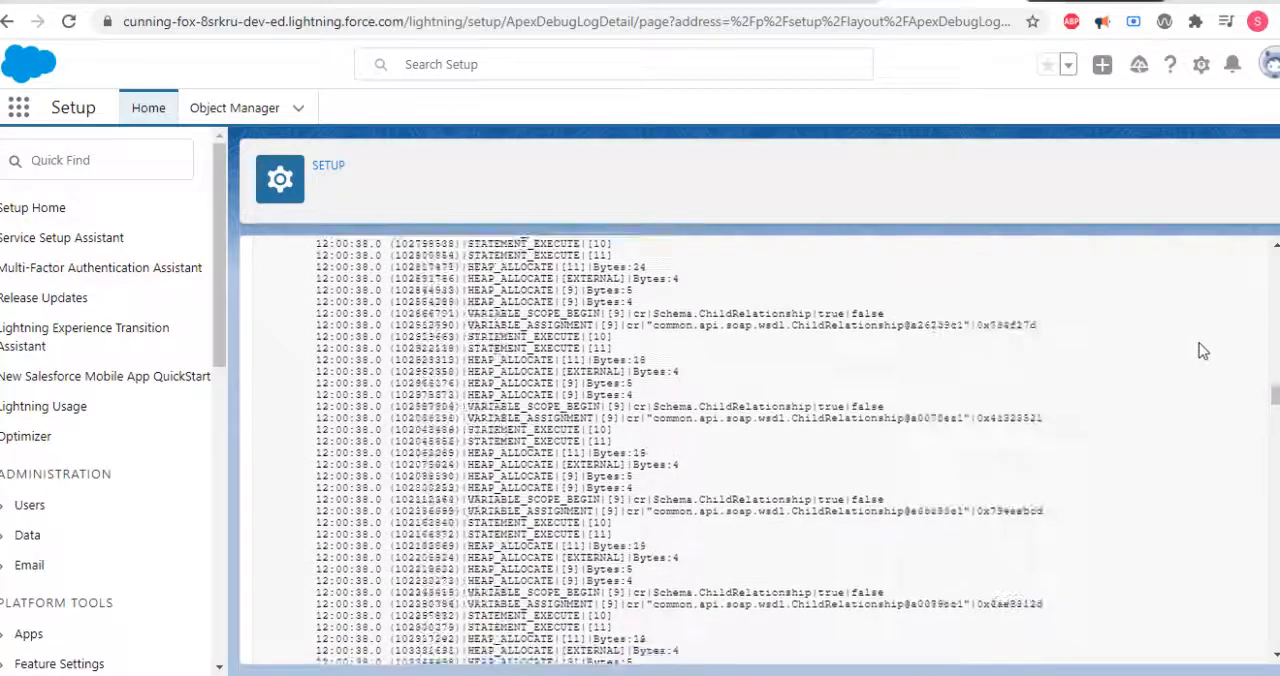
pyautogui.scroll(-3)
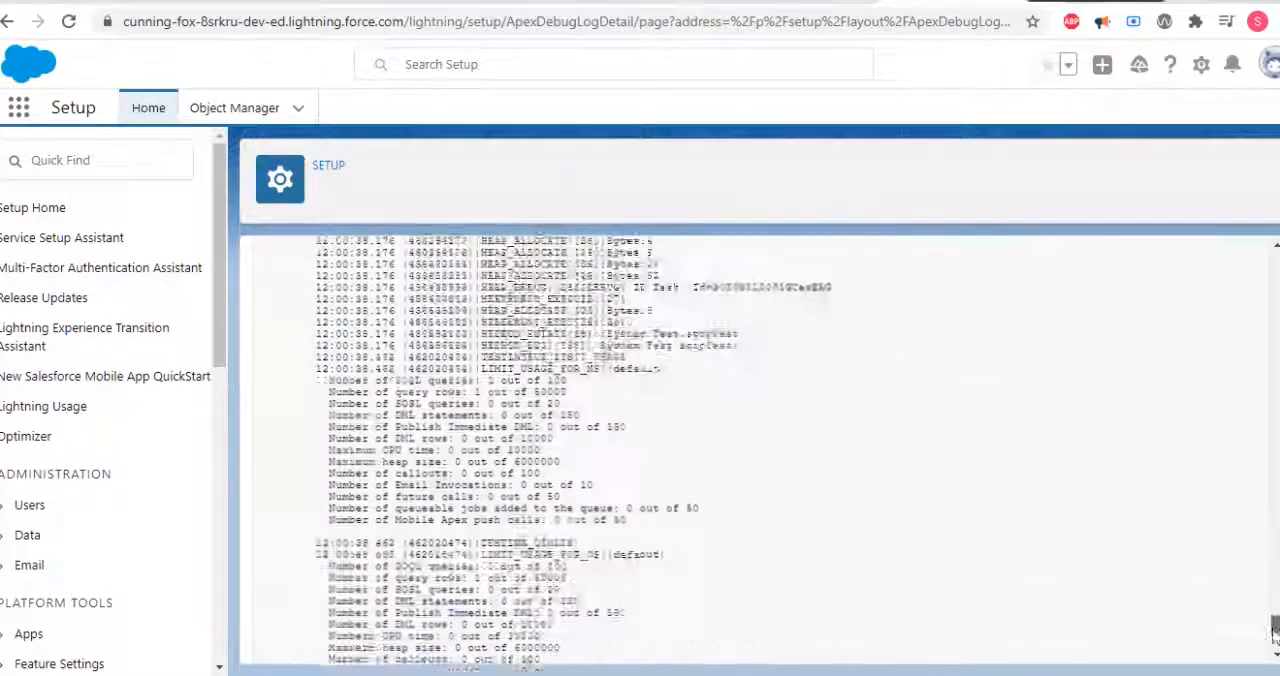
pyautogui.scroll(-3)
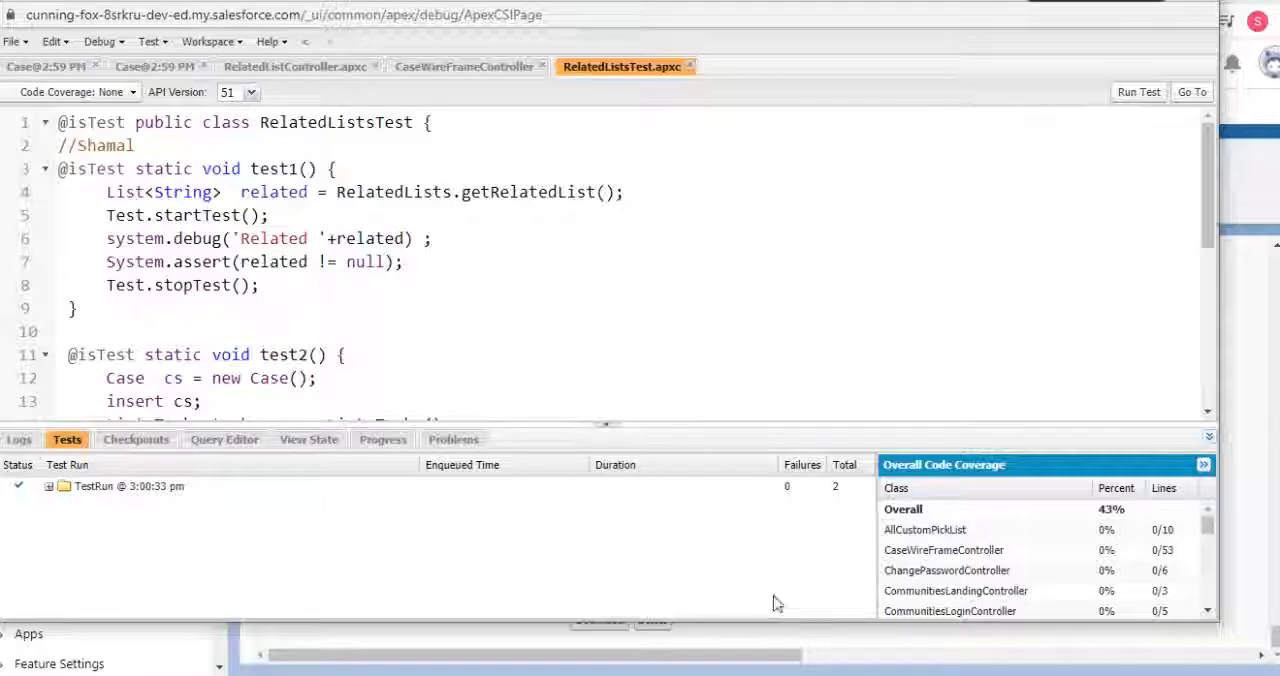
# Open the test-run log in the Logs panel and filter it to Debug Only, showing three USER_DEBUG lines.
pyautogui.click(20, 440)
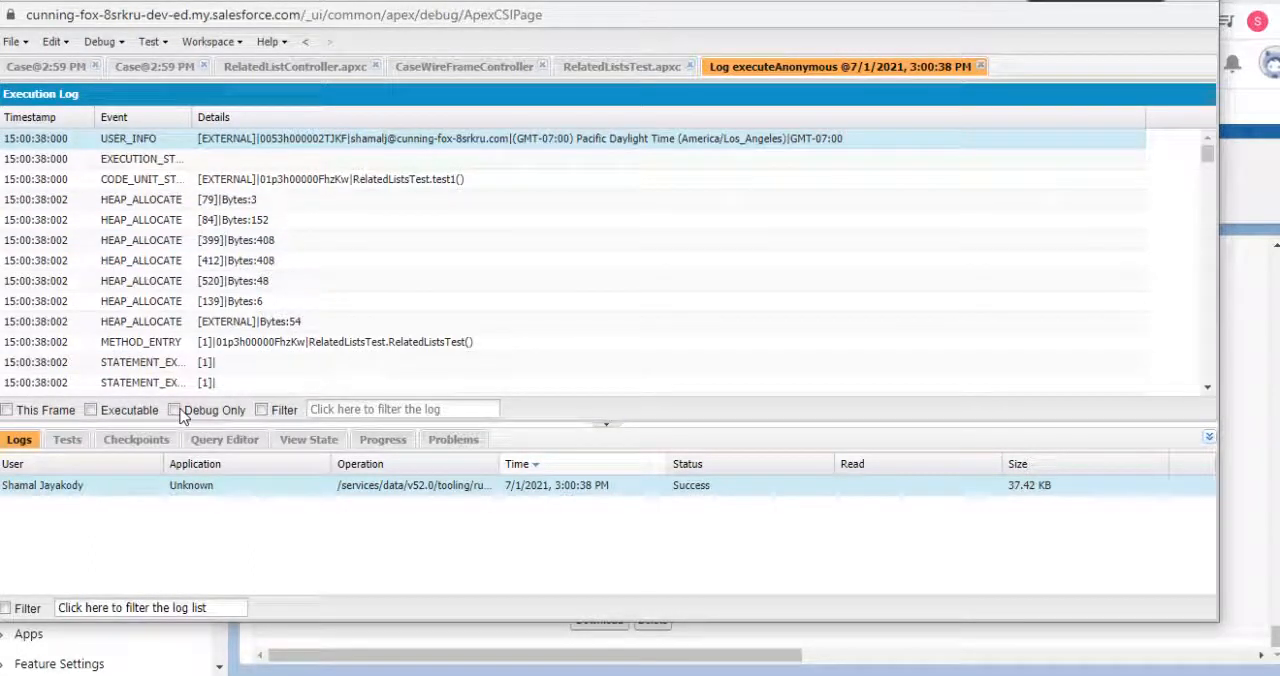
pyautogui.click(174, 410)
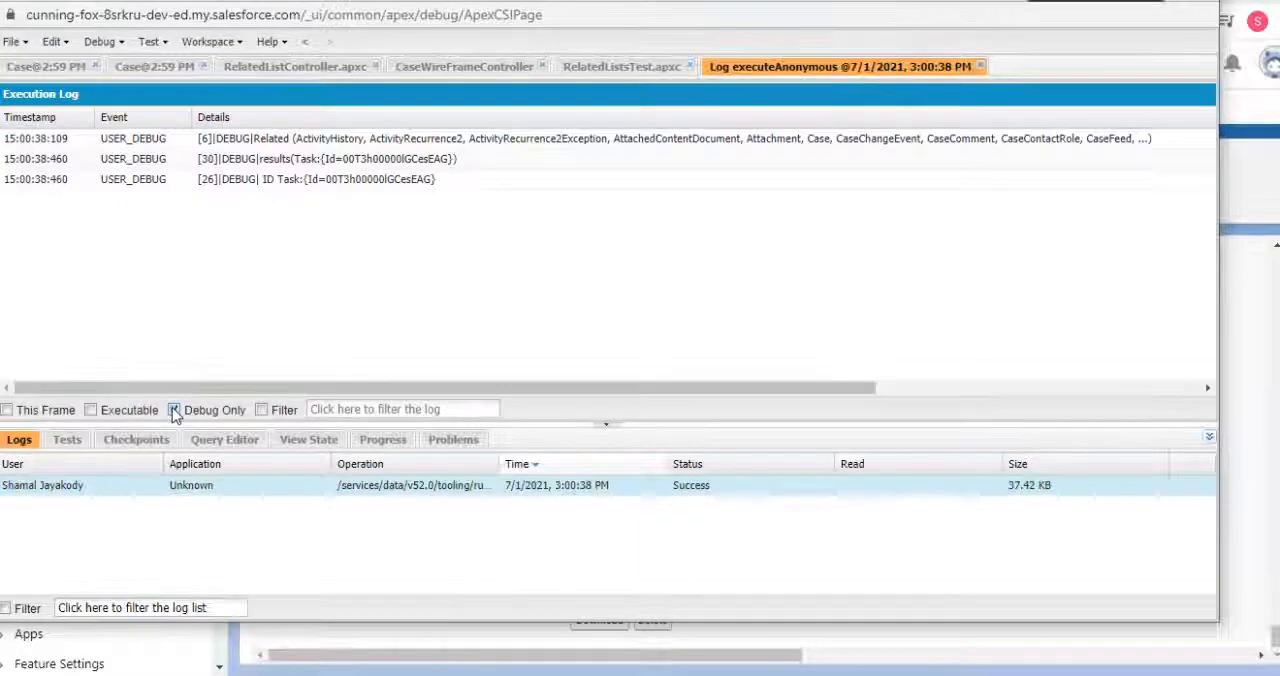
pyautogui.click(172, 410)
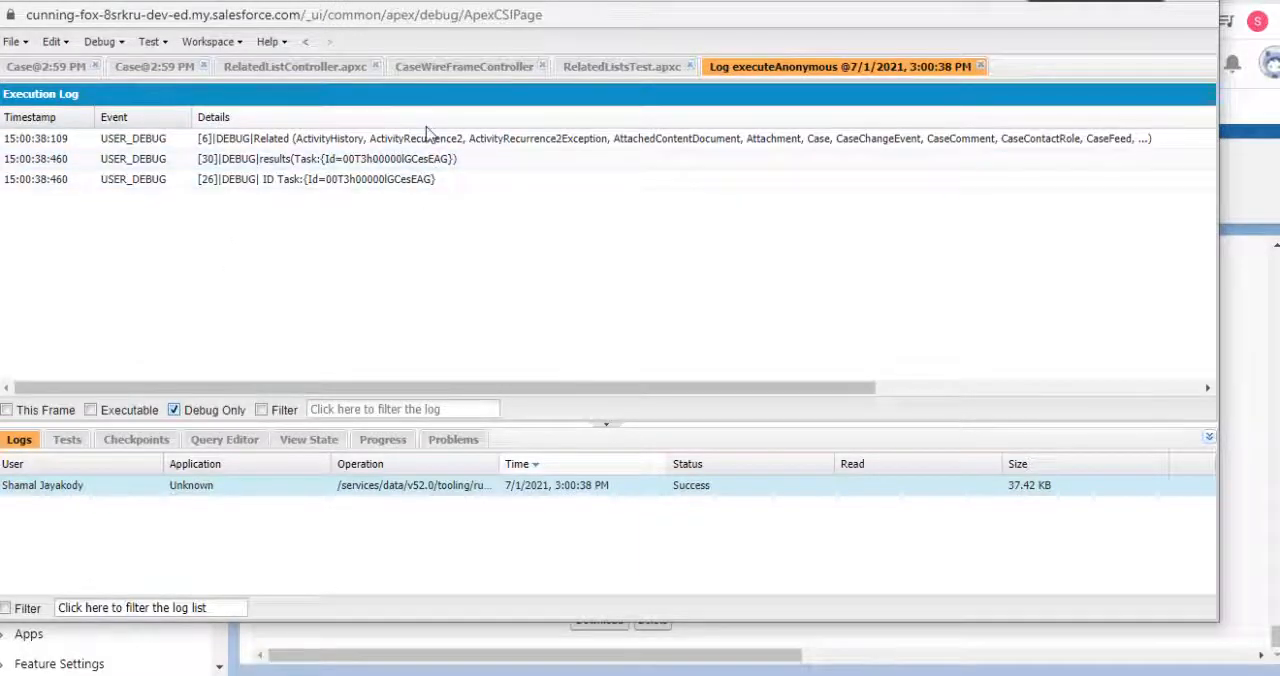
pyautogui.moveTo(416, 228)
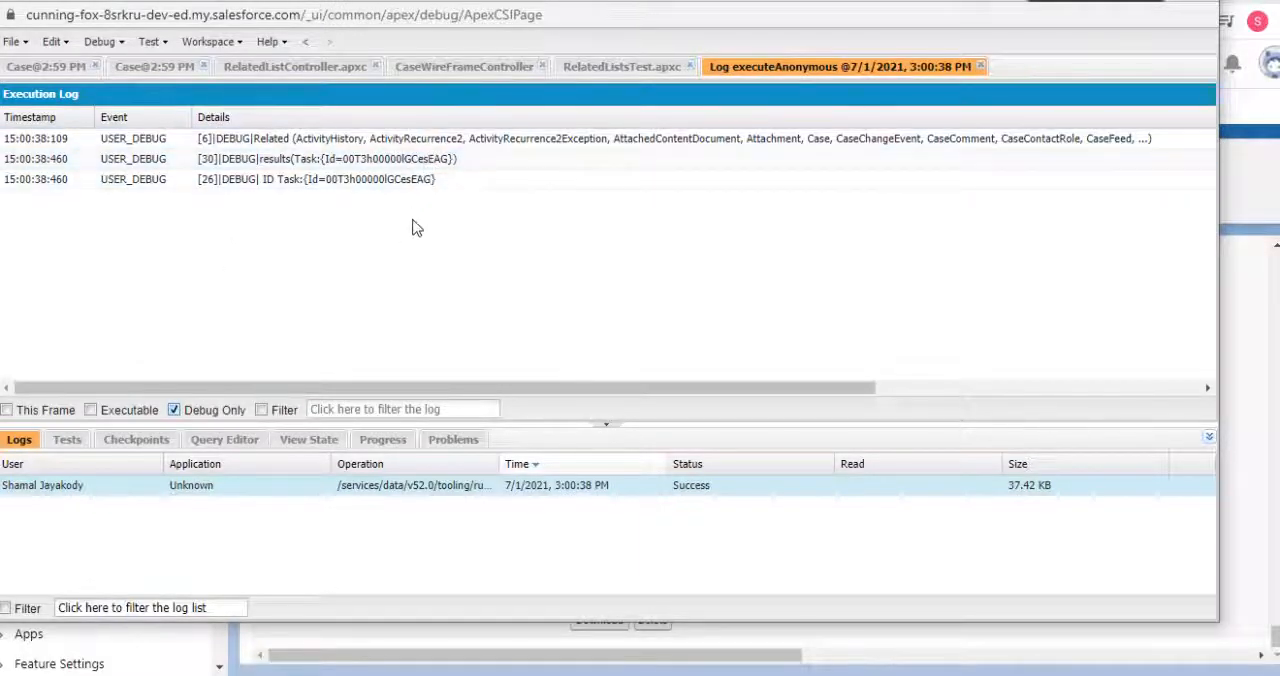
pyautogui.moveTo(1178, 50)
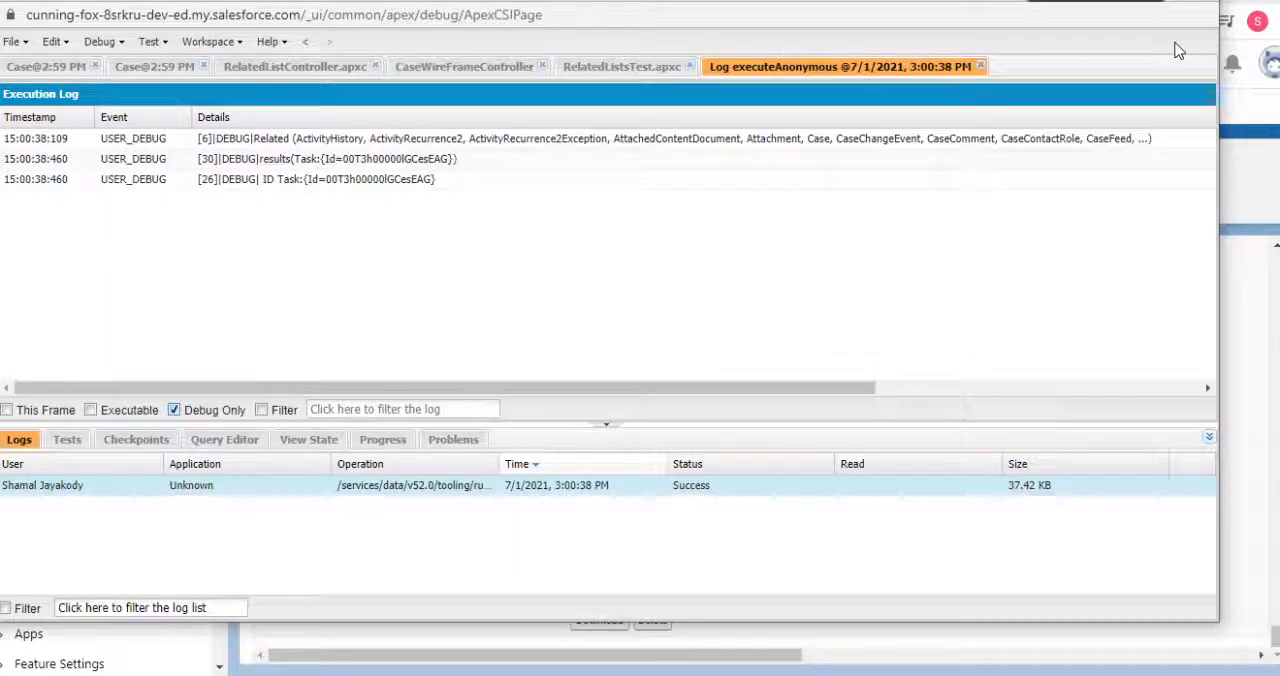
pyautogui.moveTo(856, 10)
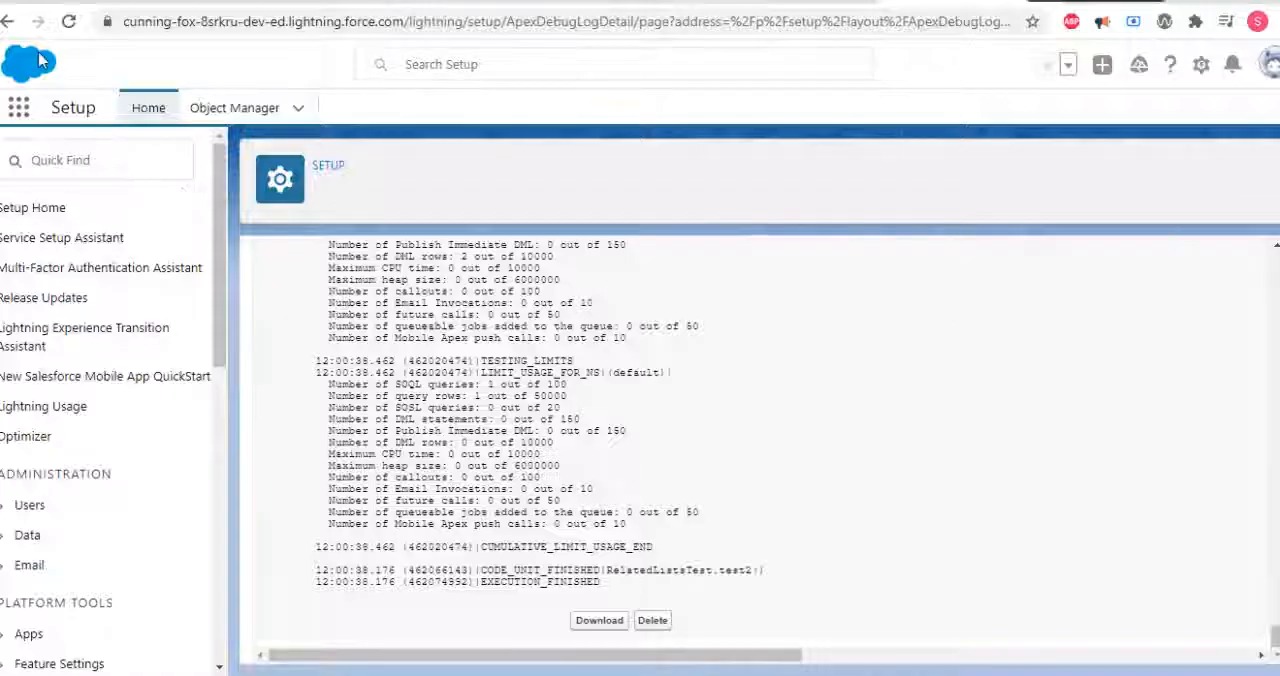
# Return via browser Back to the Debug Logs page and bring the logs table into view.
pyautogui.click(8, 20)
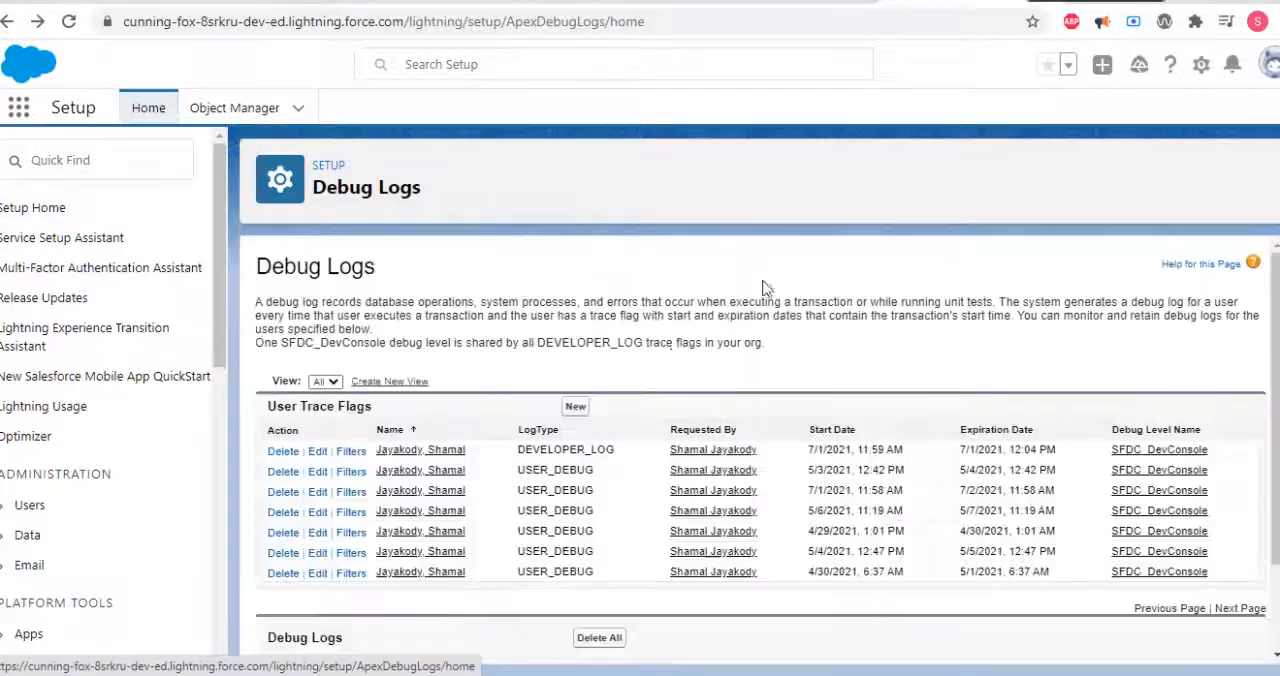
pyautogui.scroll(-3)
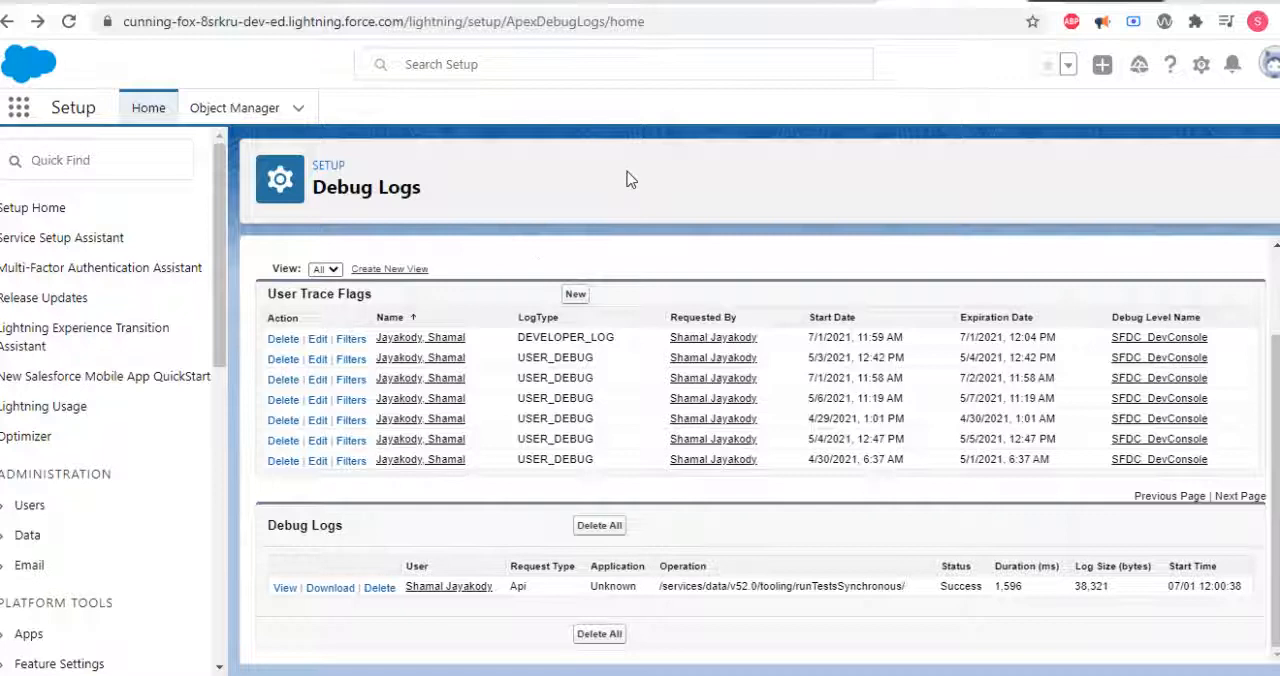
pyautogui.moveTo(1204, 140)
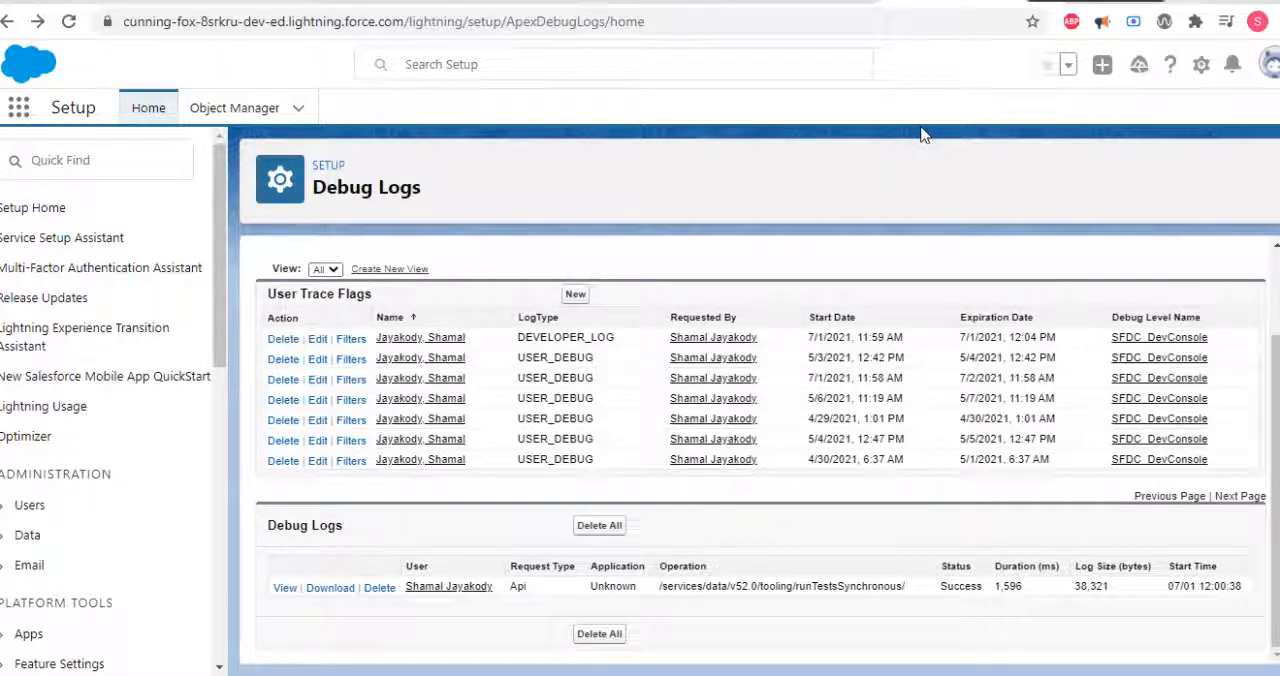
pyautogui.moveTo(920, 136)
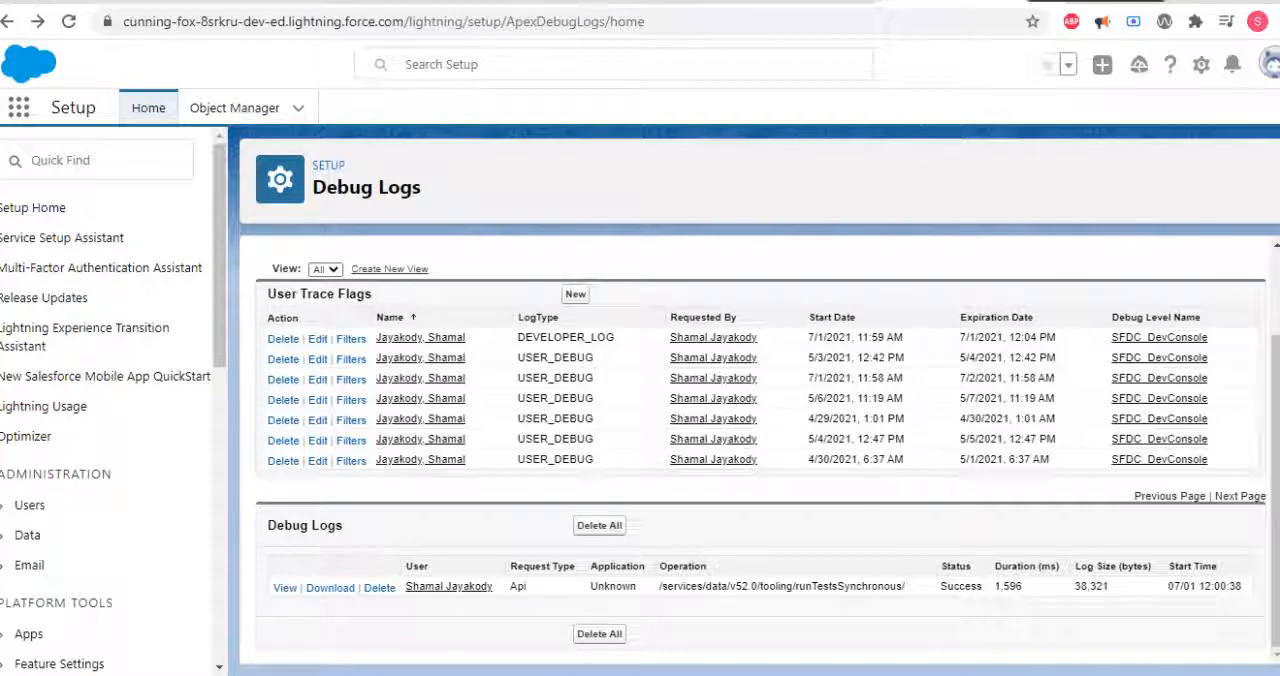